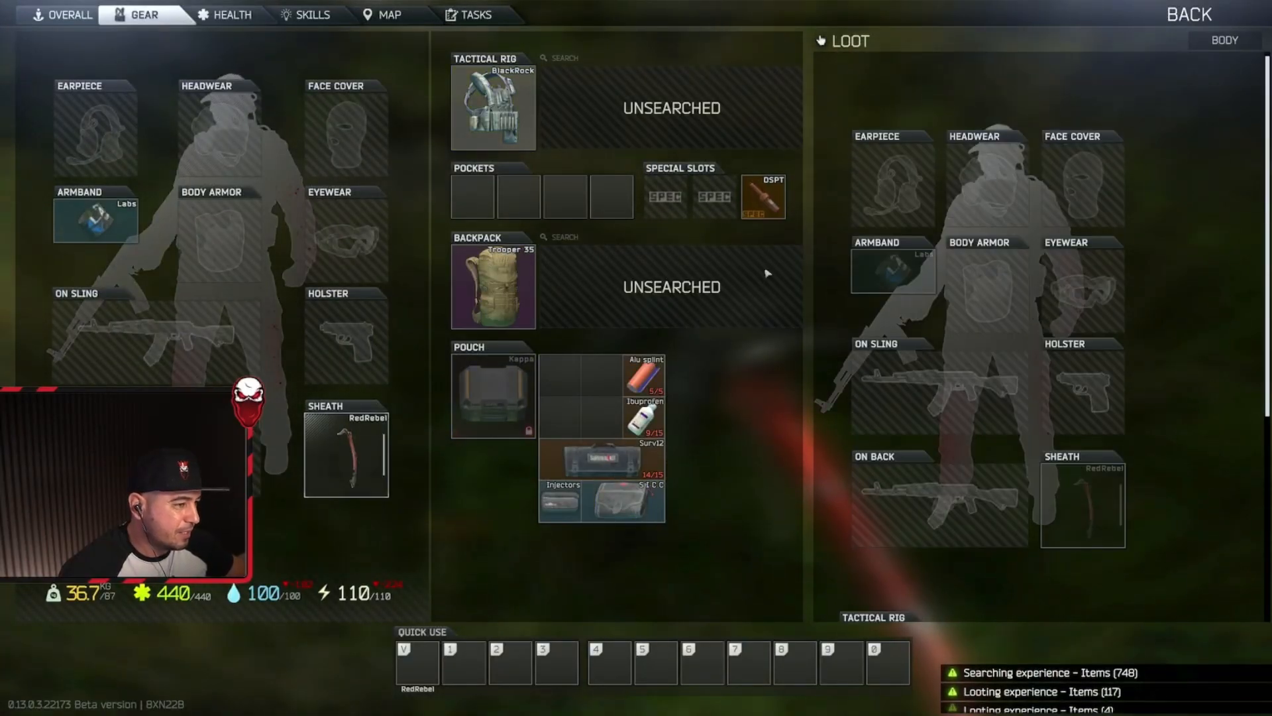
Move the looted grenade from the body into an empty pocket slot.
scroll(down, 3)
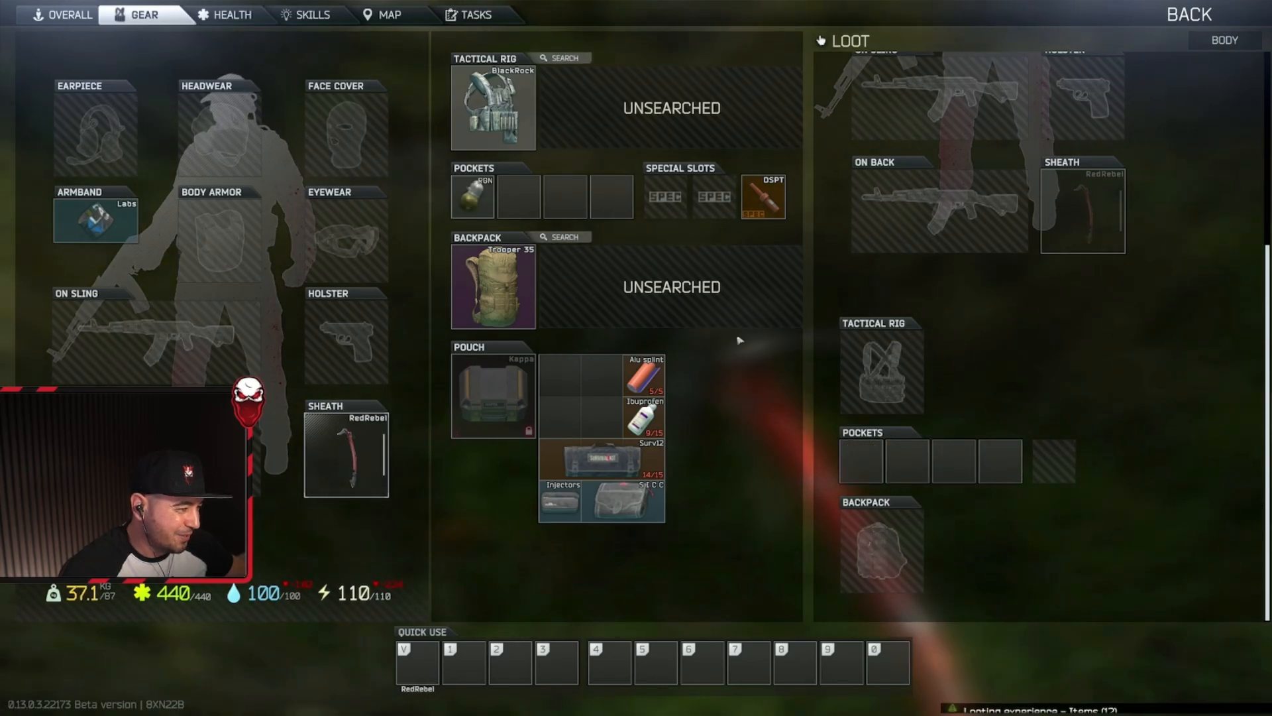
click(563, 236)
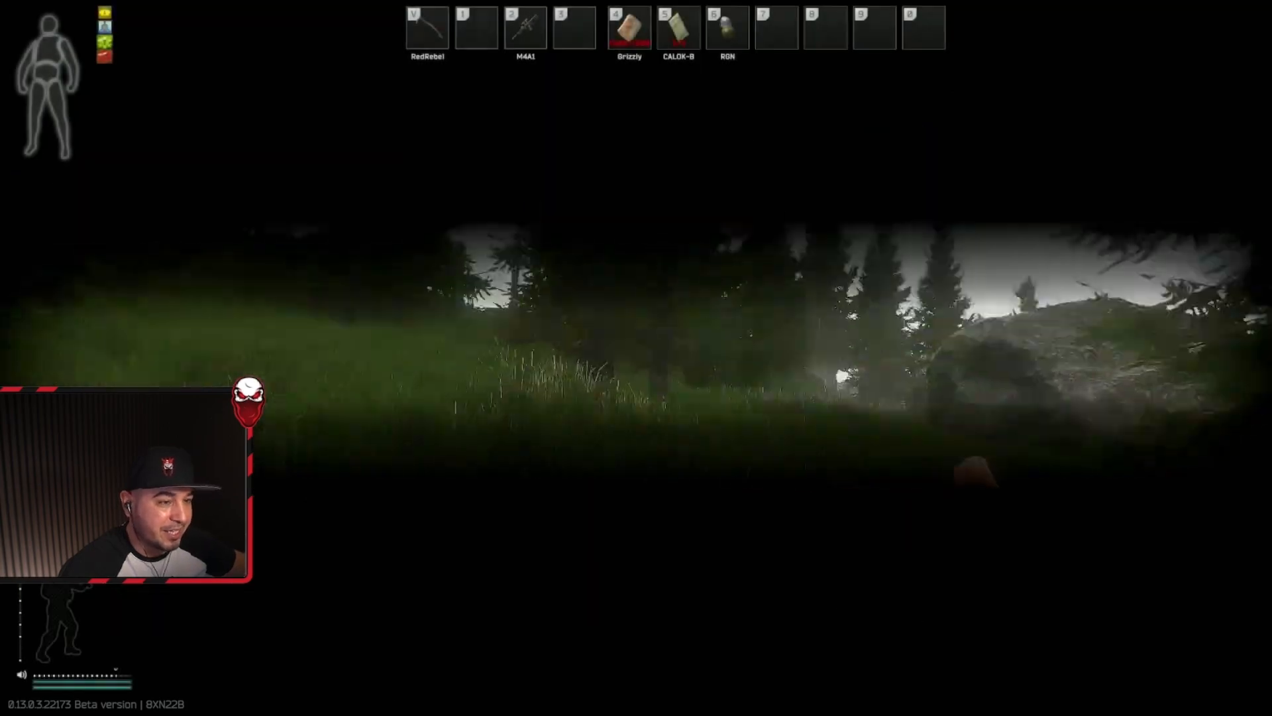
Leave the looting screen and head from the forest into the dark building with the M4A1.
key(tab)
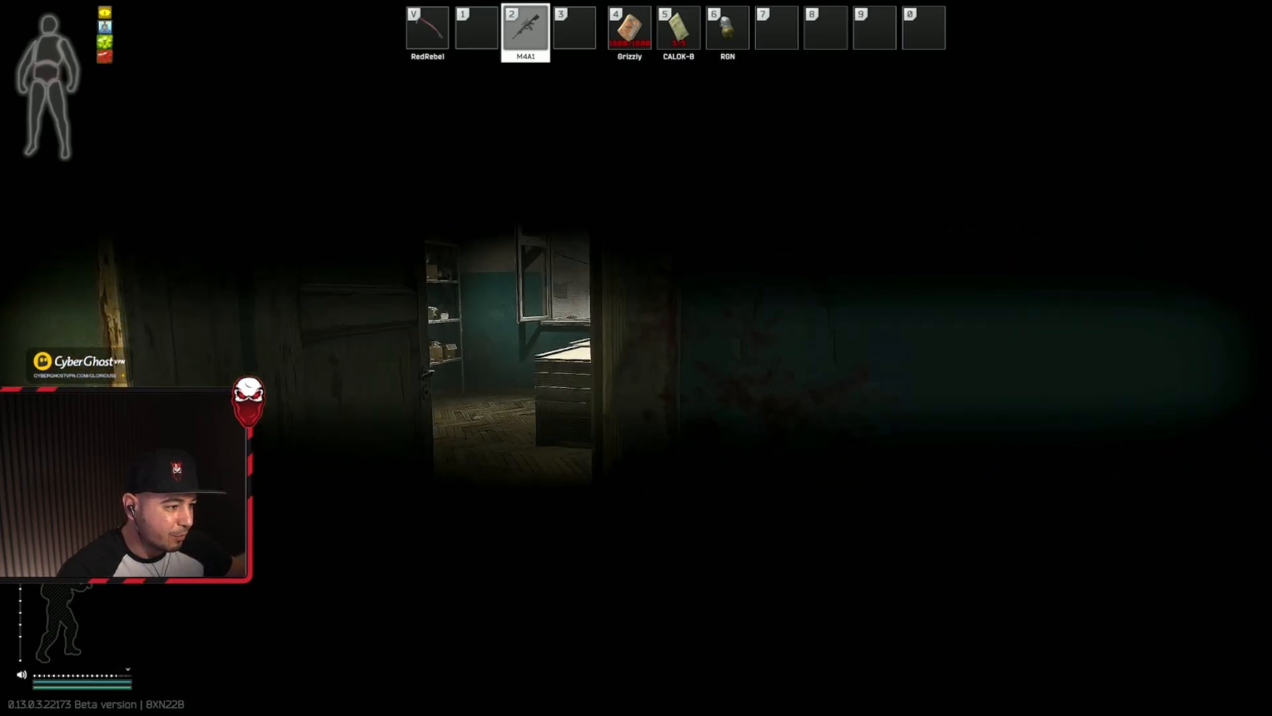
Briefly check the inventory while moving through the building to the container yard.
key(tab)
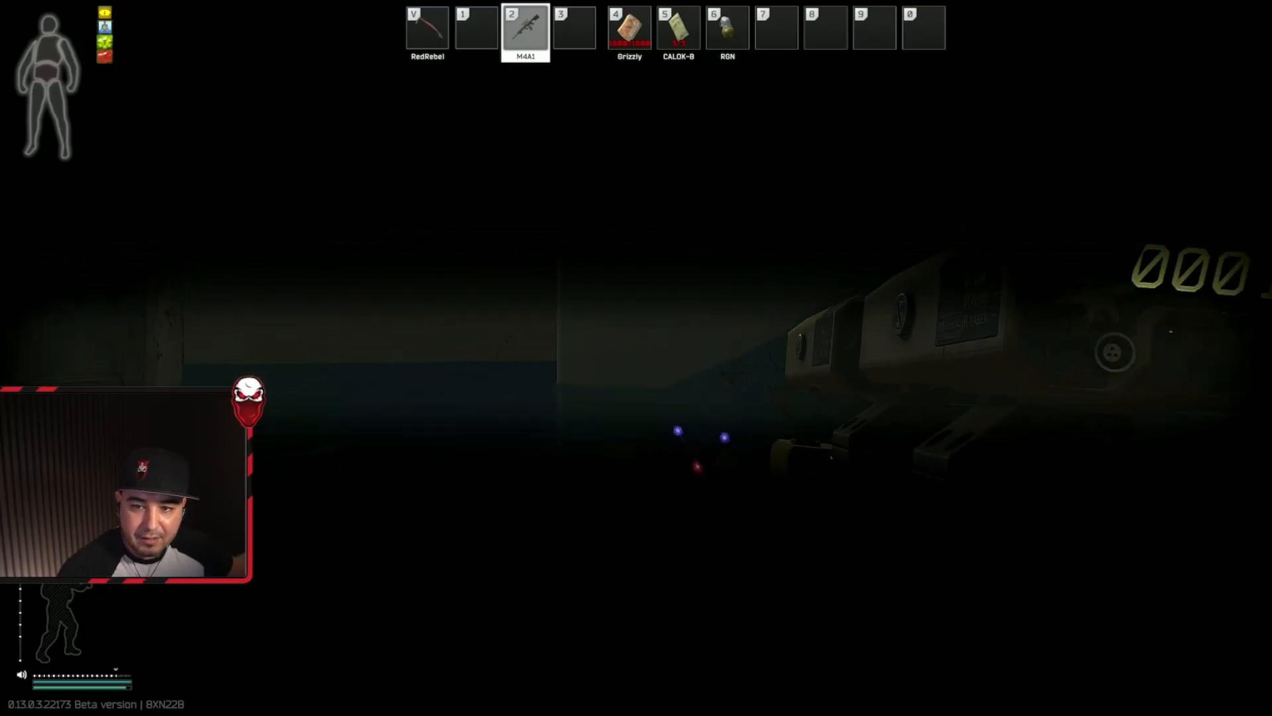
key(tab)
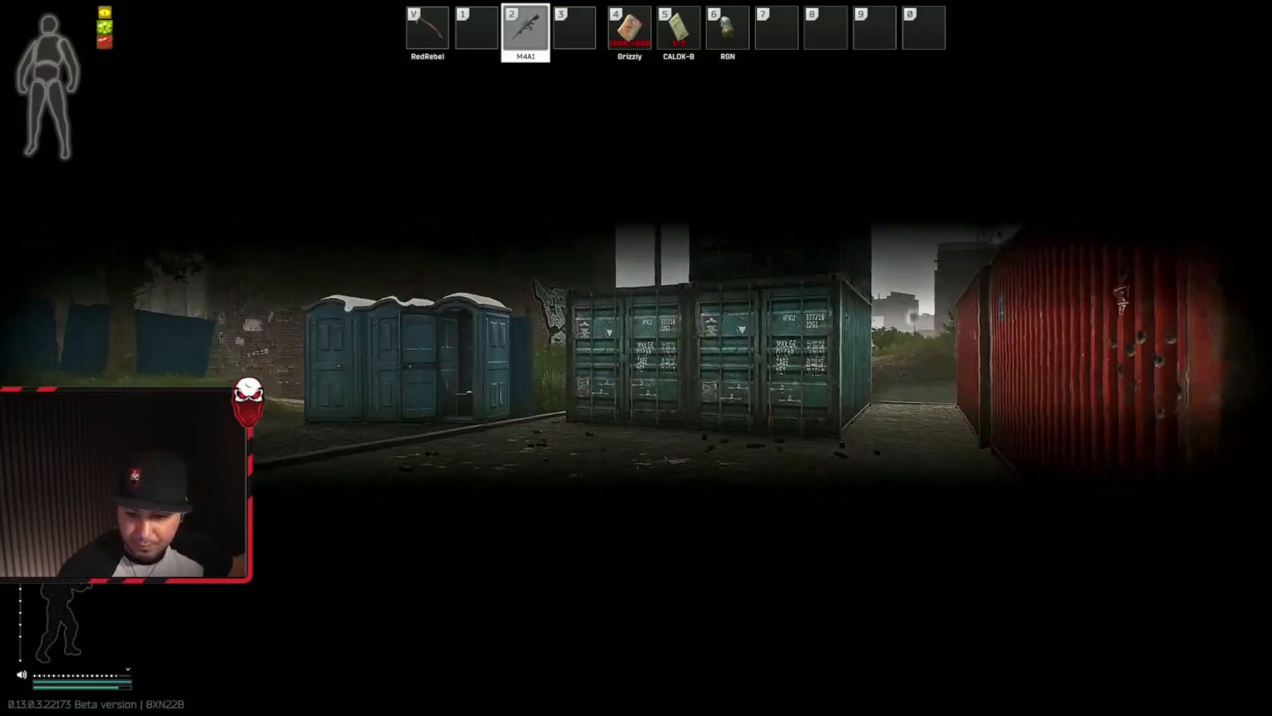
Glance at the inventory while moving past the containers into the dark passage.
key(Tab)
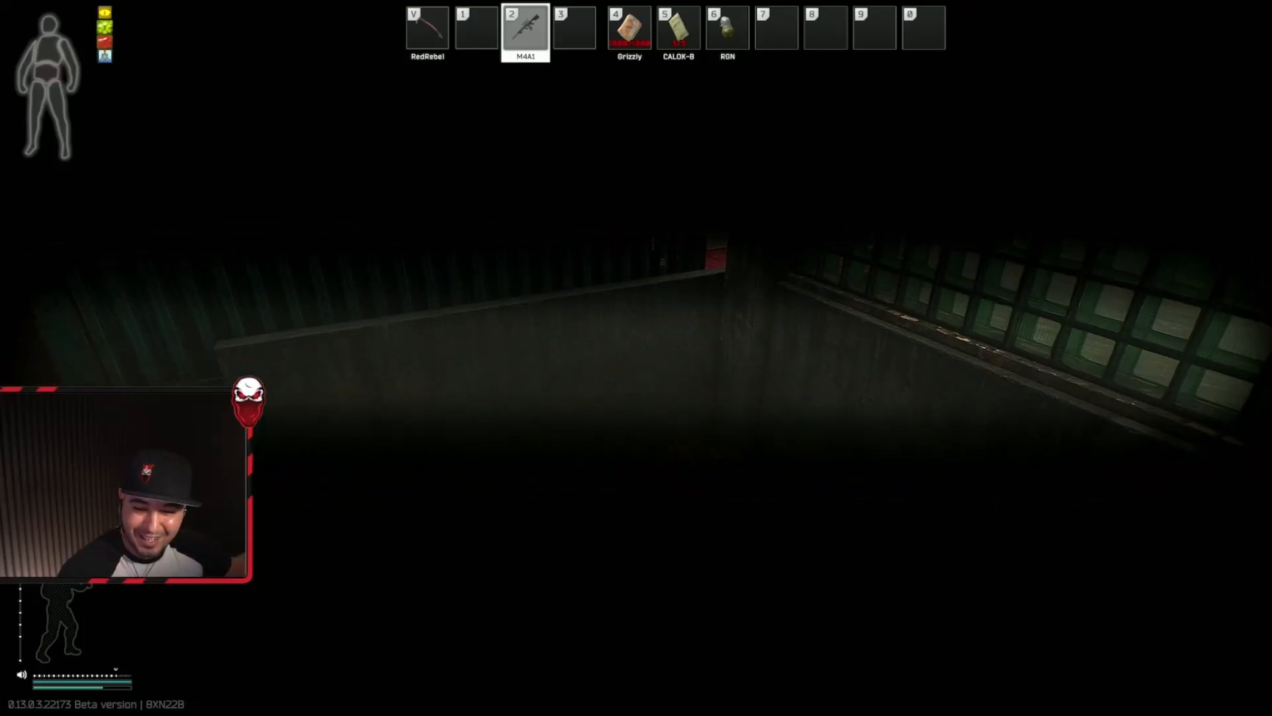
Load M855A1 rounds from the tactical rig into a magazine during a gear check.
key(tab)
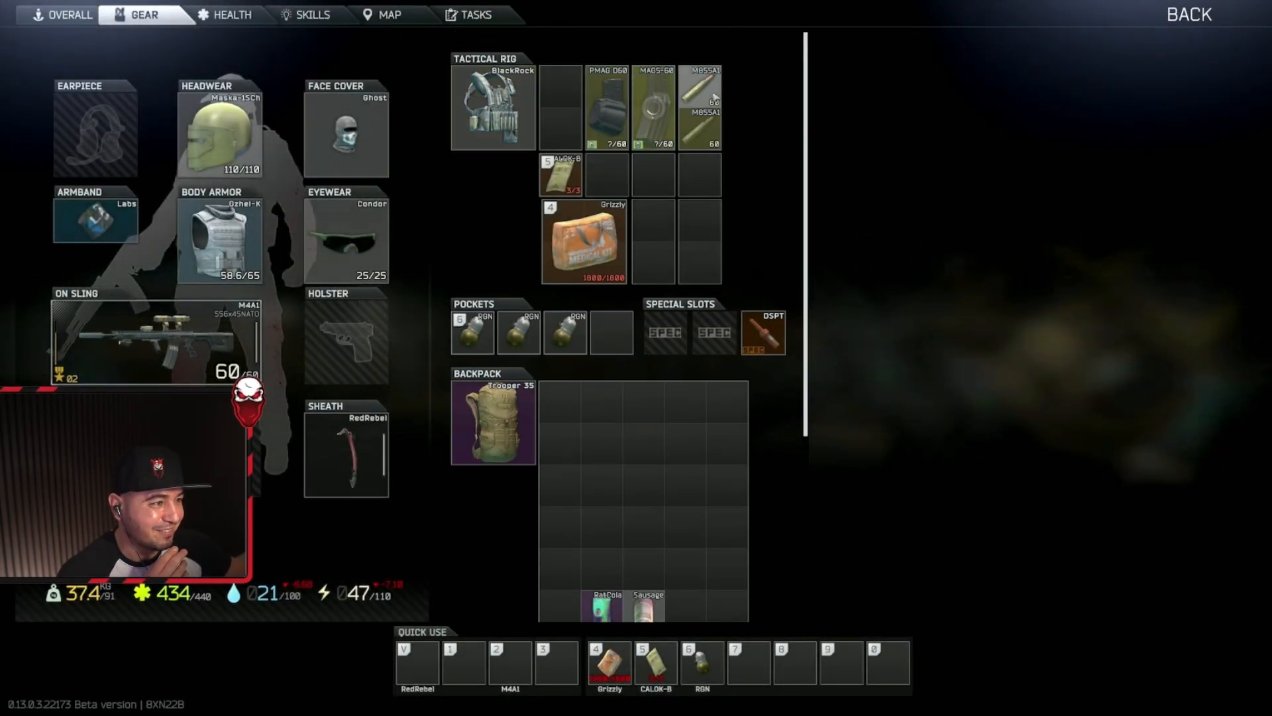
mouse_move(703, 102)
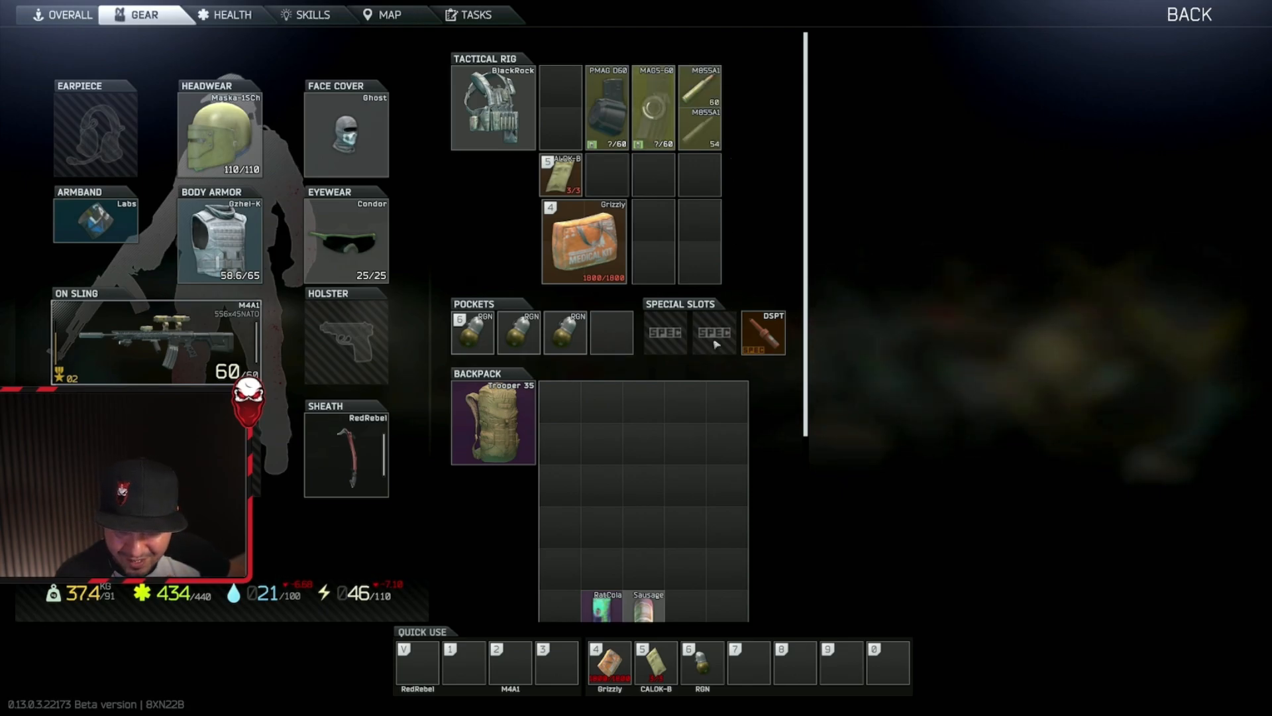
mouse_move(684, 377)
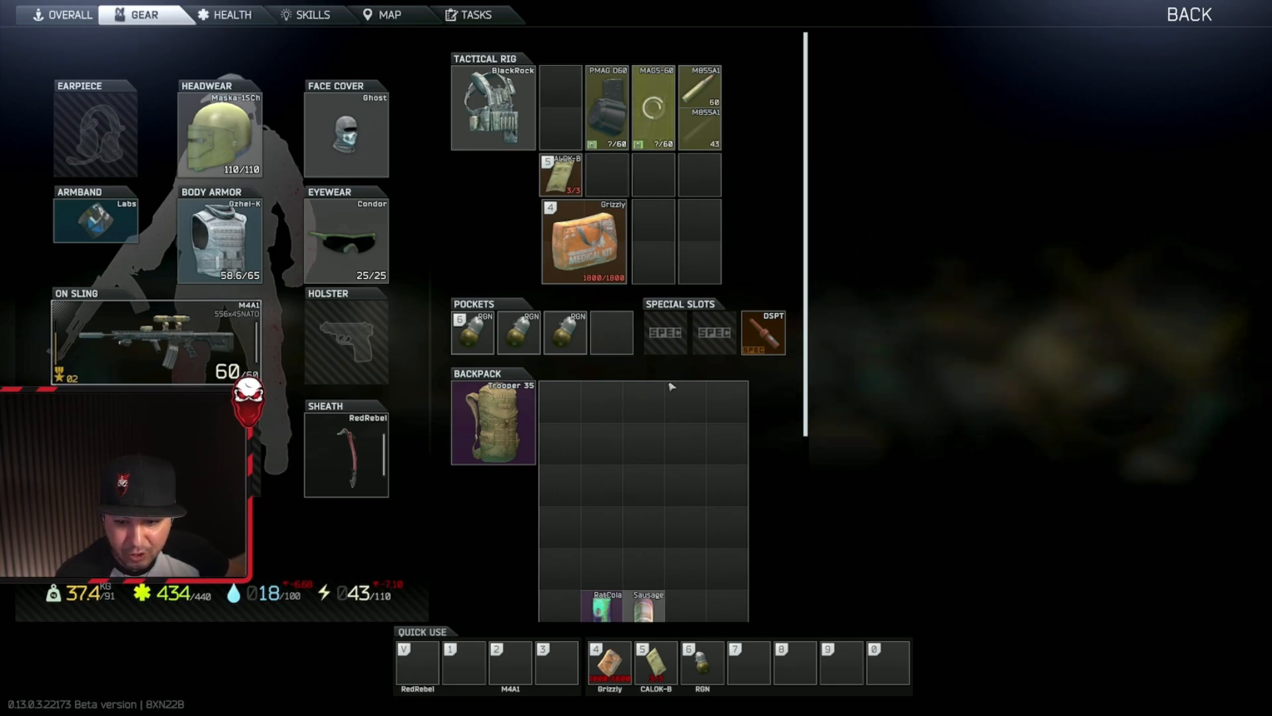
scroll(down, 3)
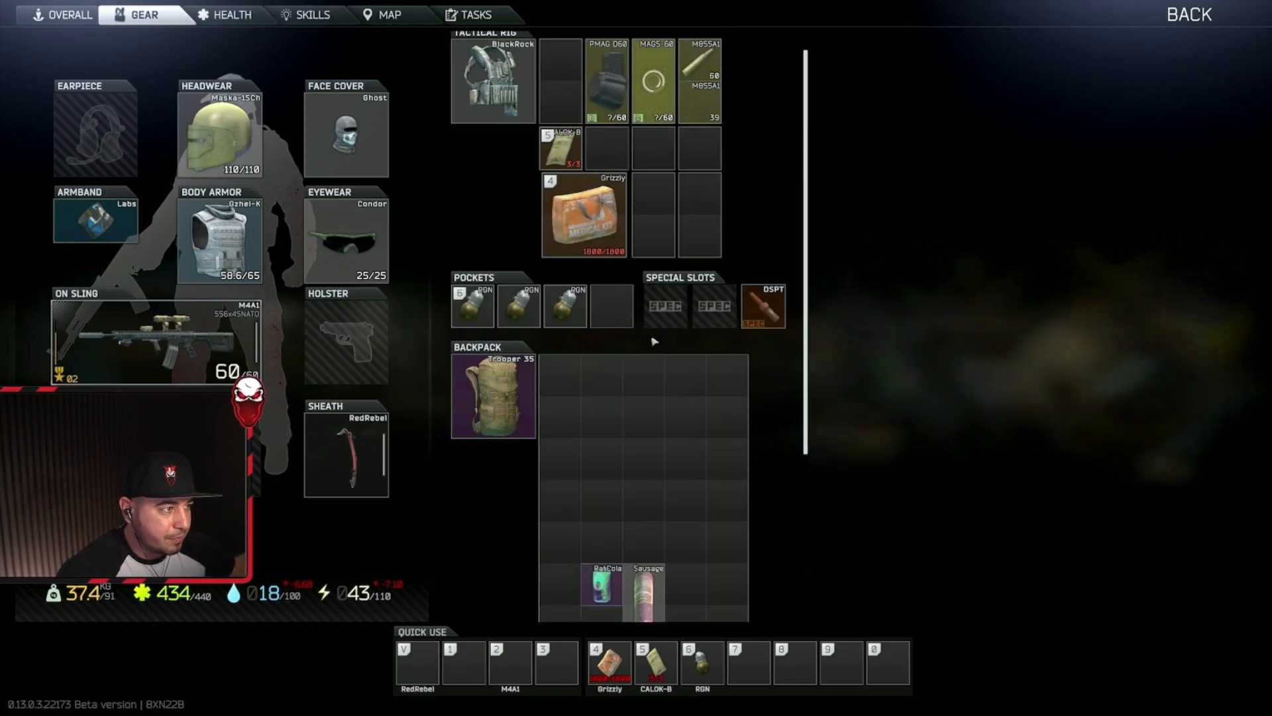
click(646, 588)
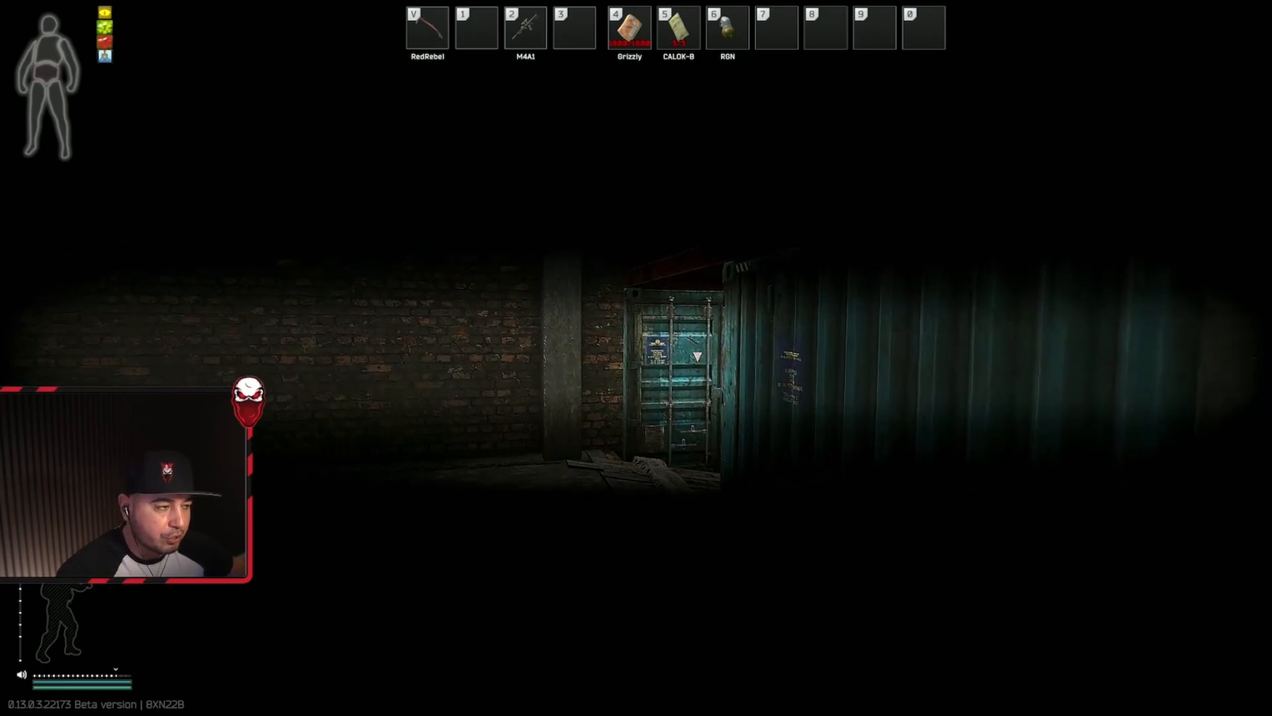
Draw the M4A1 and recheck the gear inventory before heading out between the containers.
key(2)
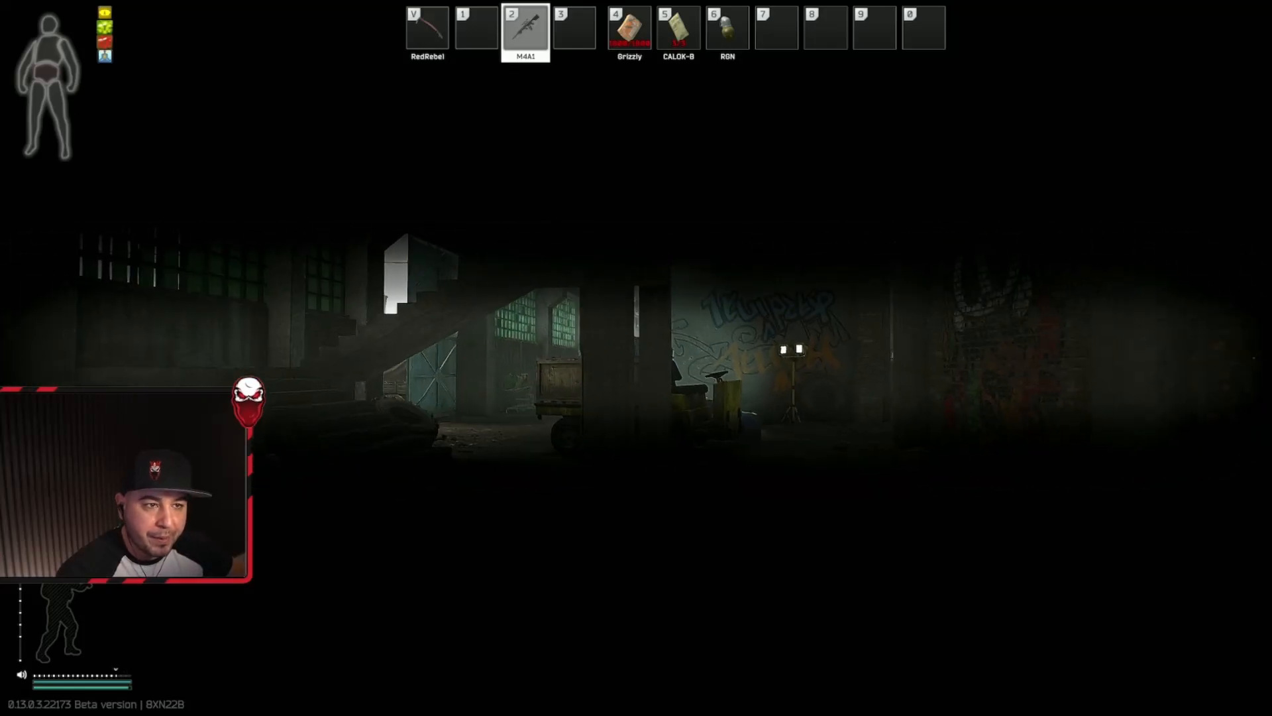
key(tab)
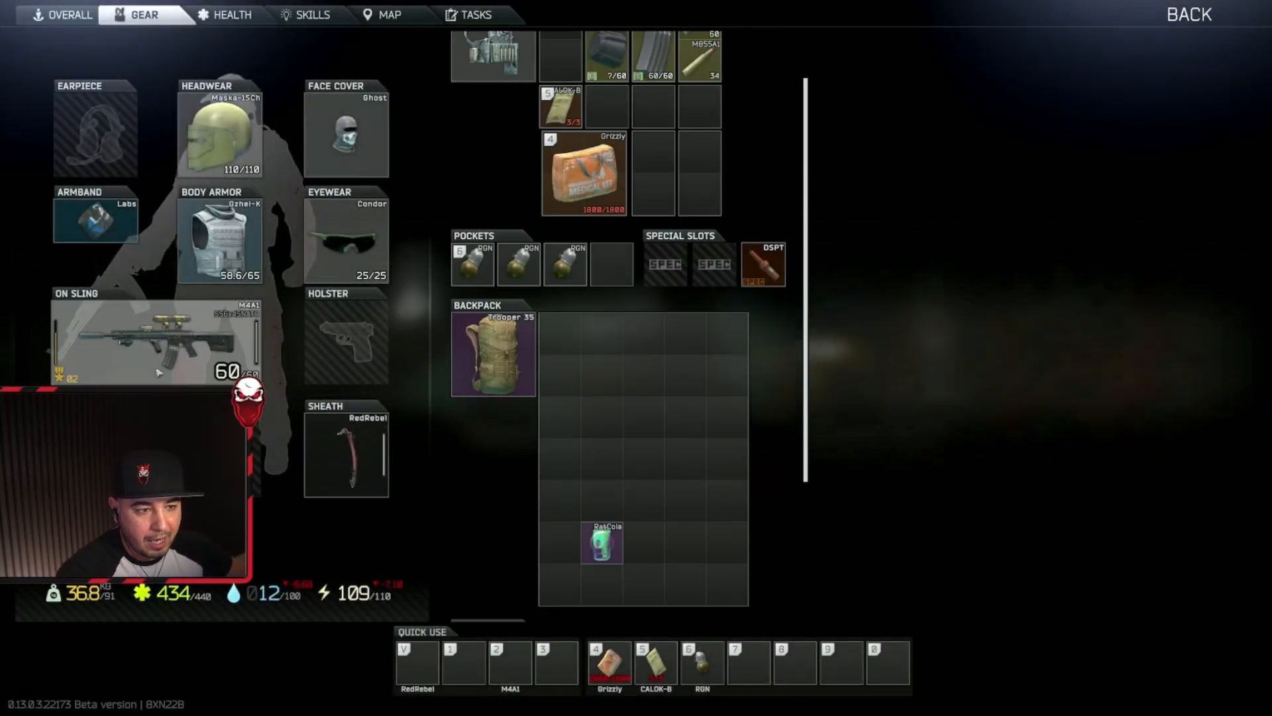
scroll(up, 3)
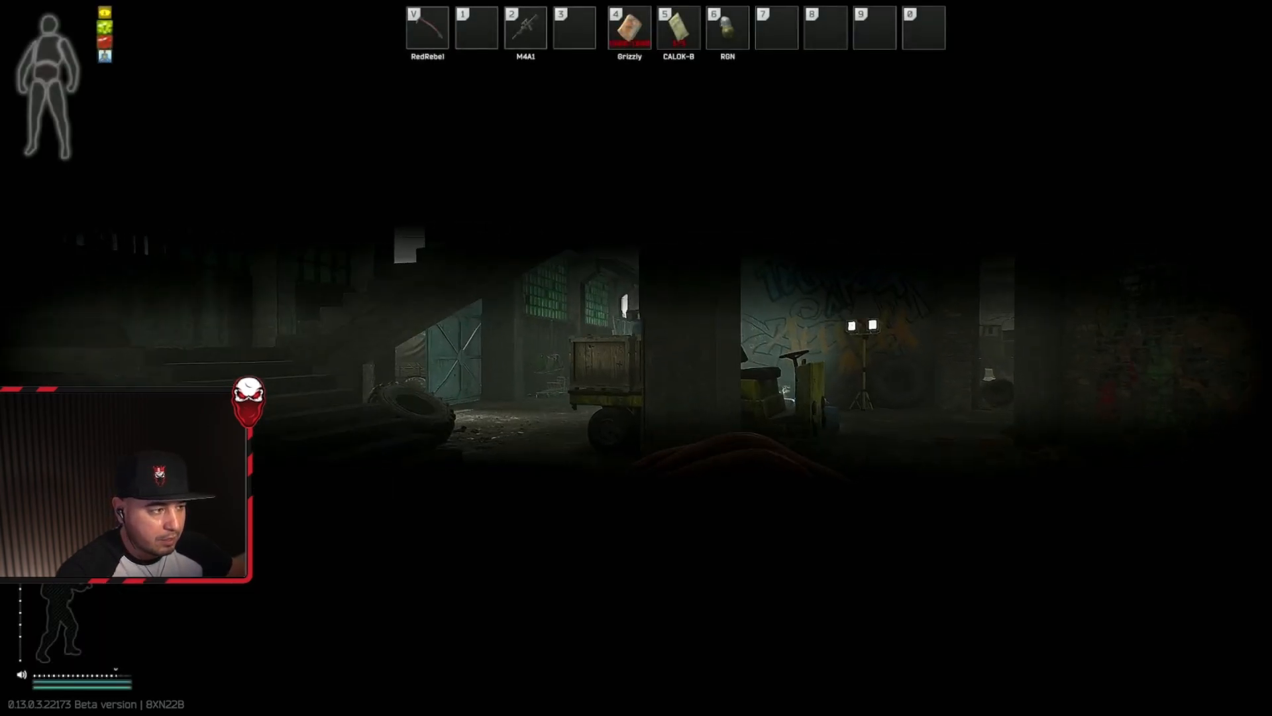
key(2)
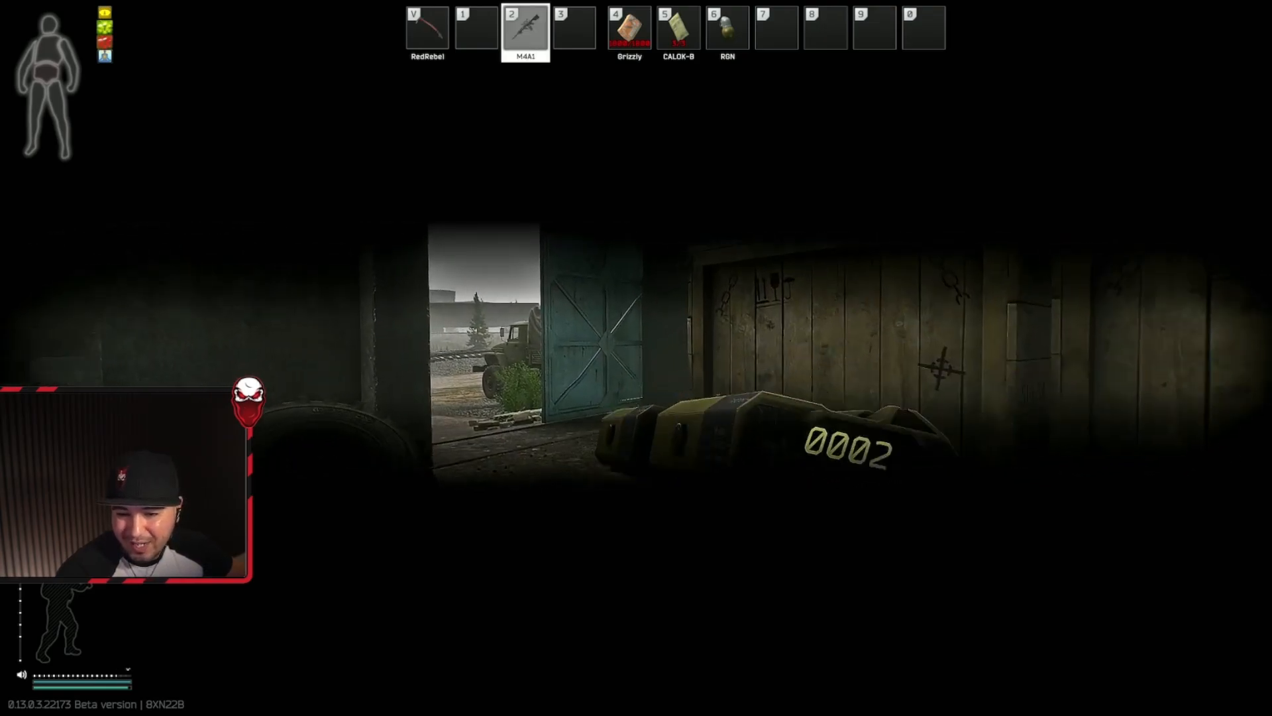
Swap between the Grizzly medkit and the M4A1 while moving into the industrial yard.
key(4)
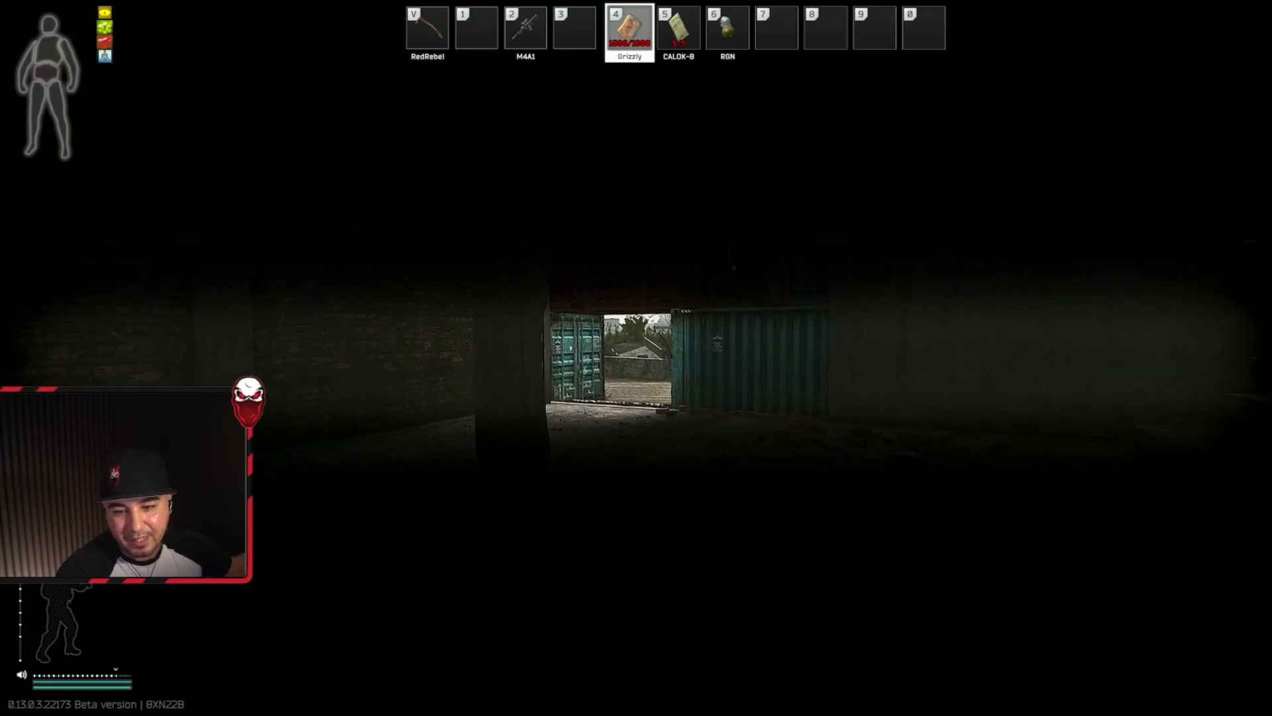
mouse_move(636, 357)
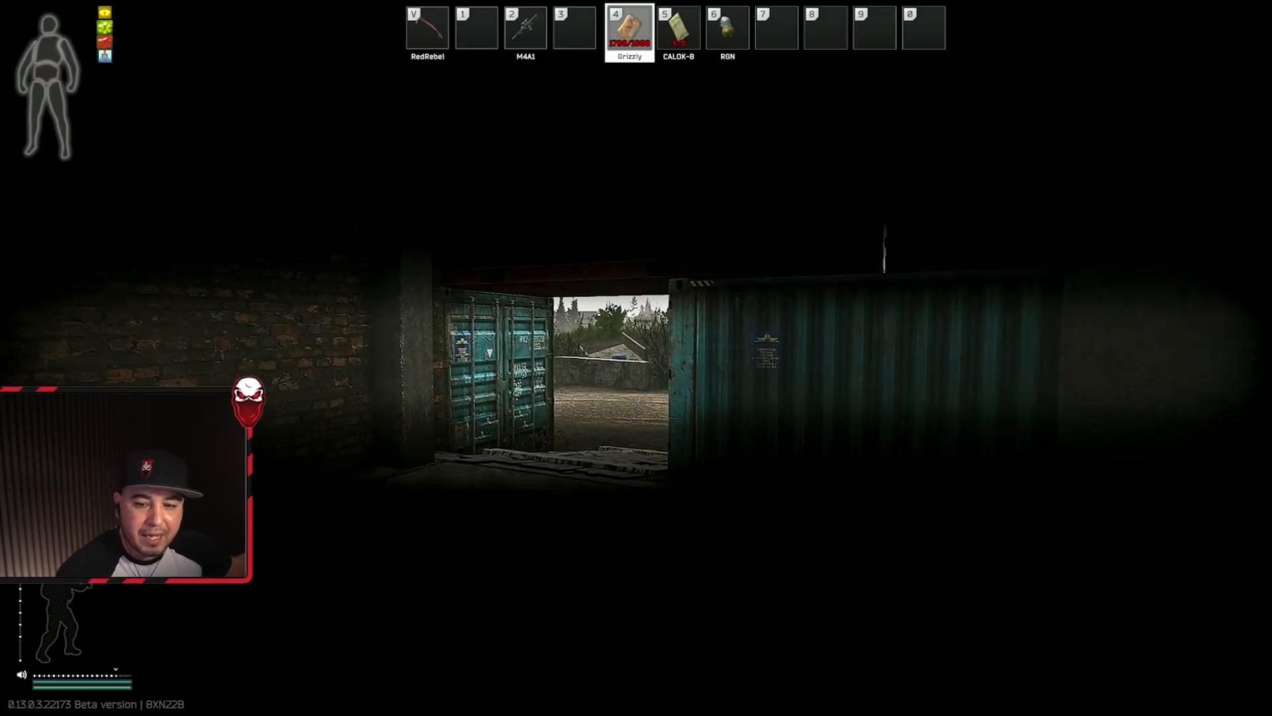
key(2)
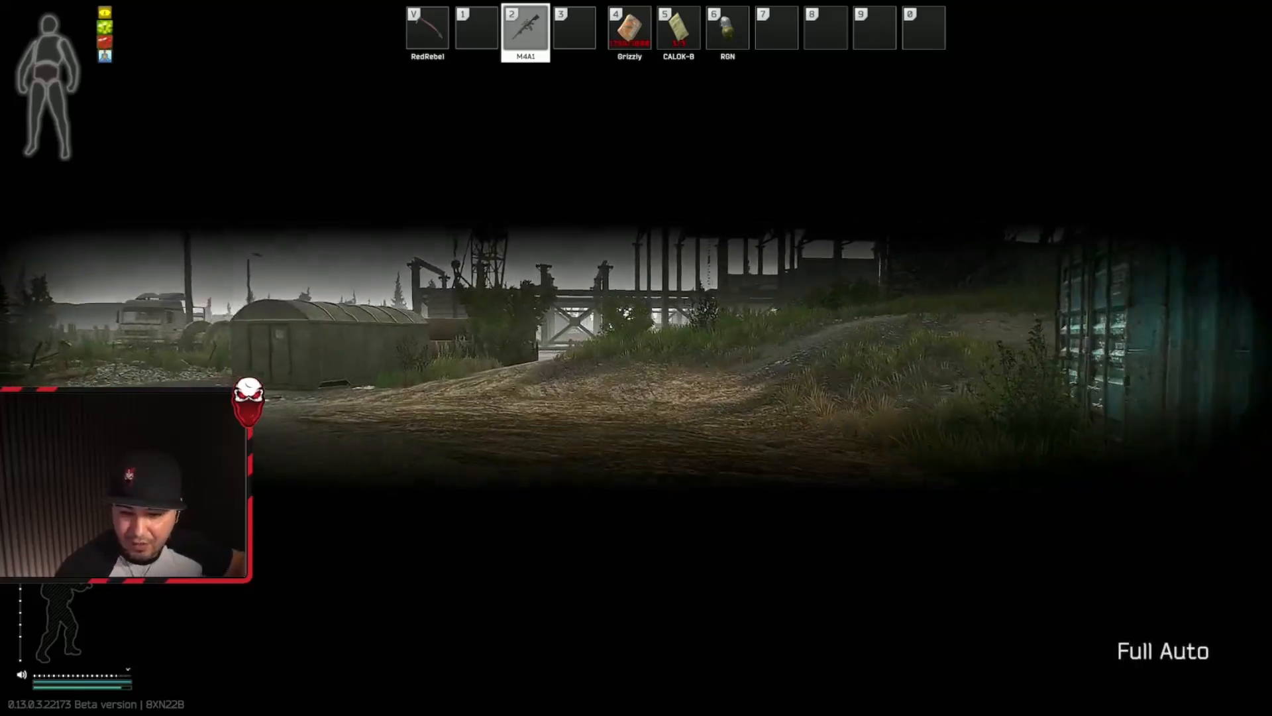
key(4)
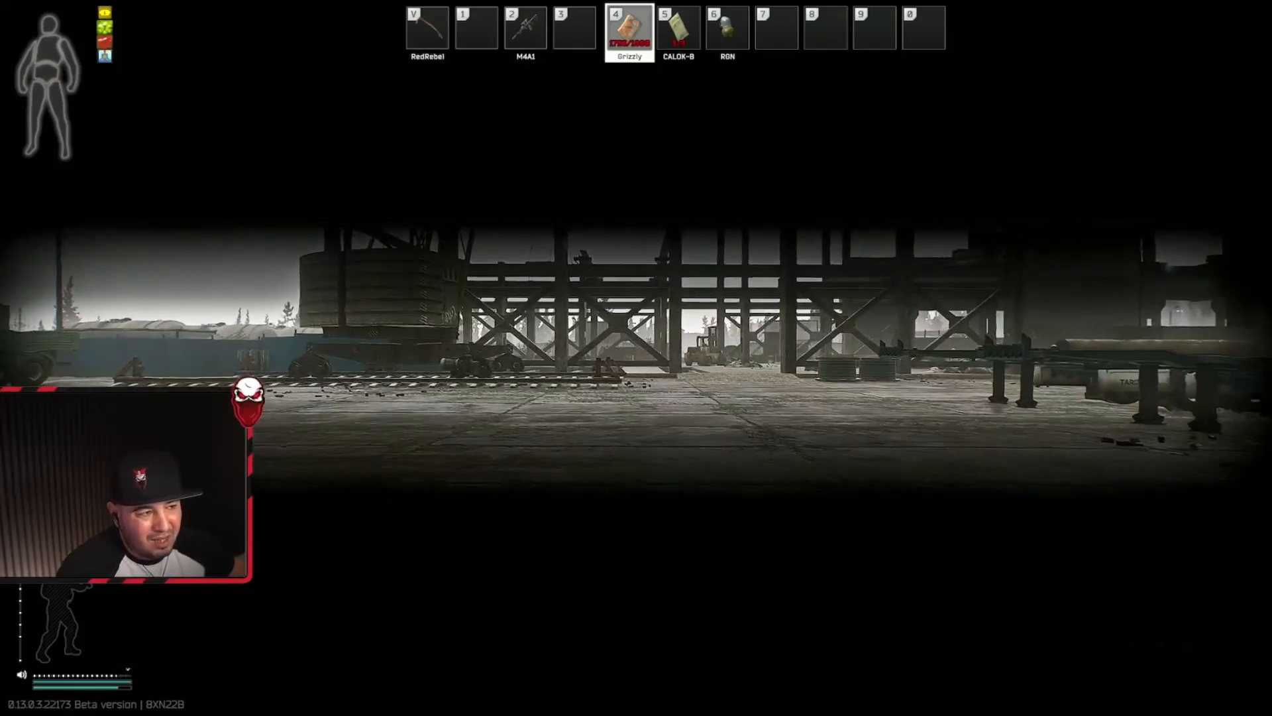
key(2)
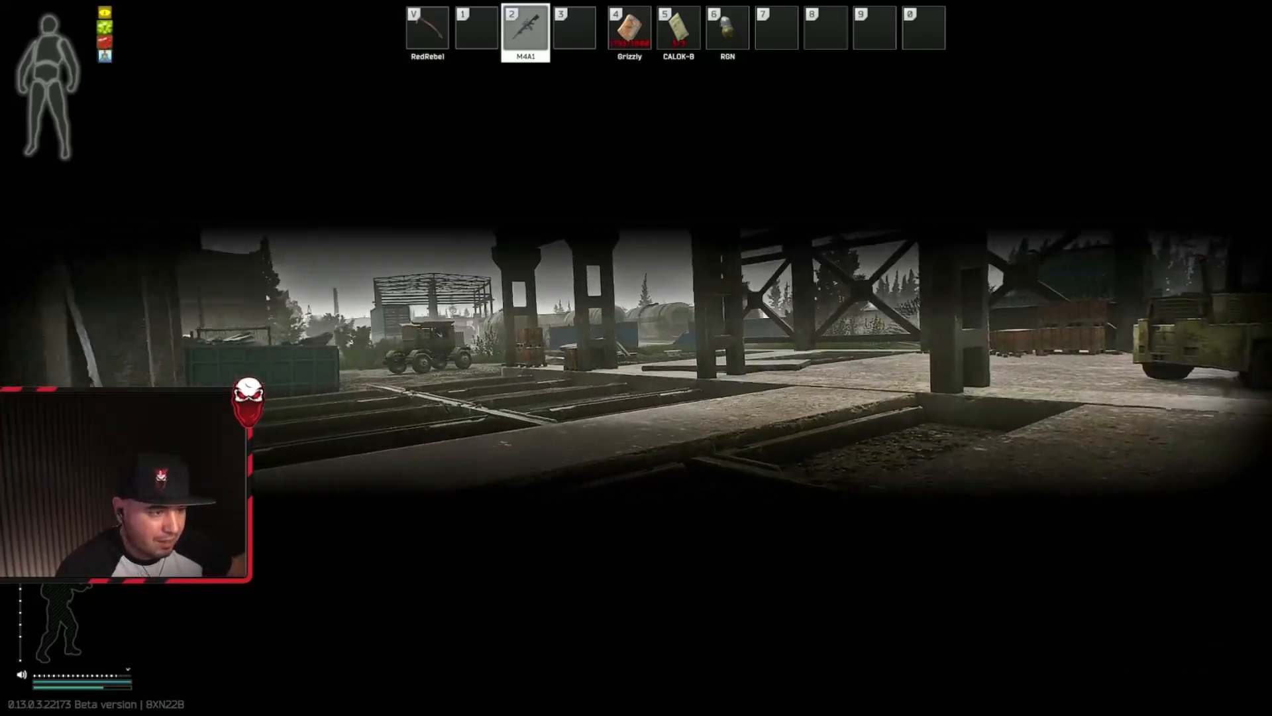
mouse_move(636, 350)
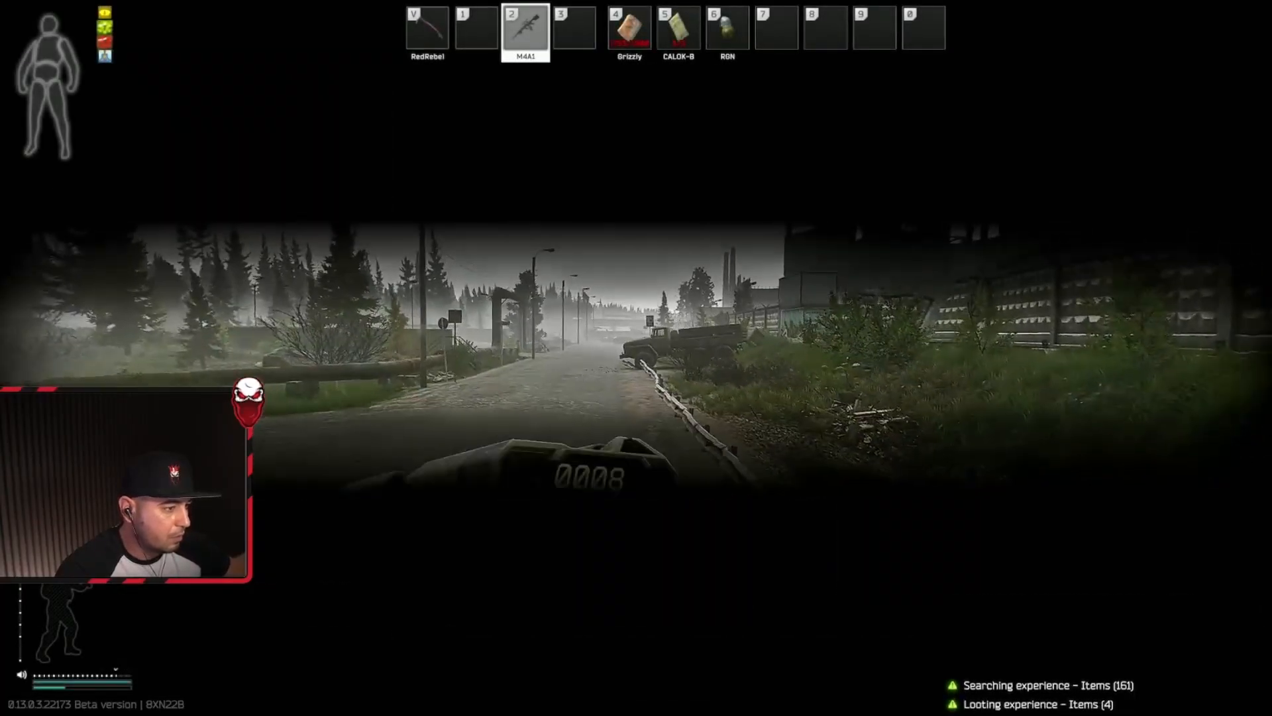
Reload the M4A1 and check gear while advancing along the foggy road to the buildings.
key(Tab)
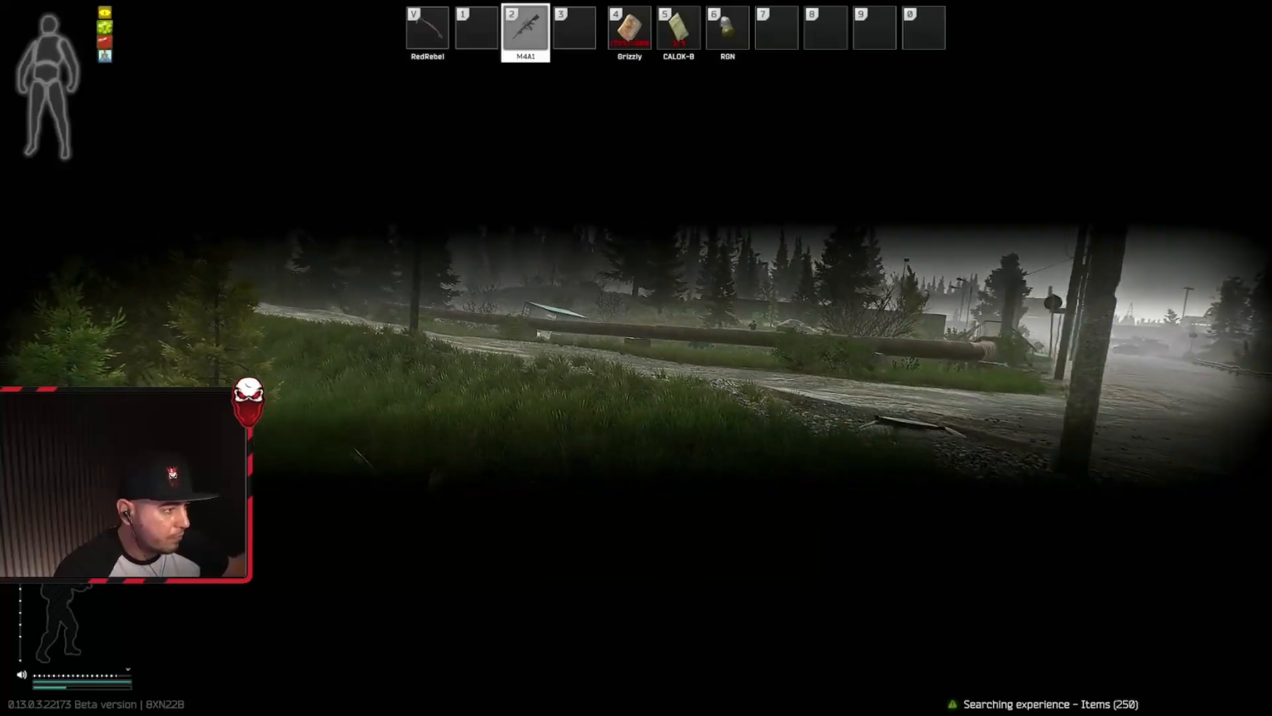
key(r)
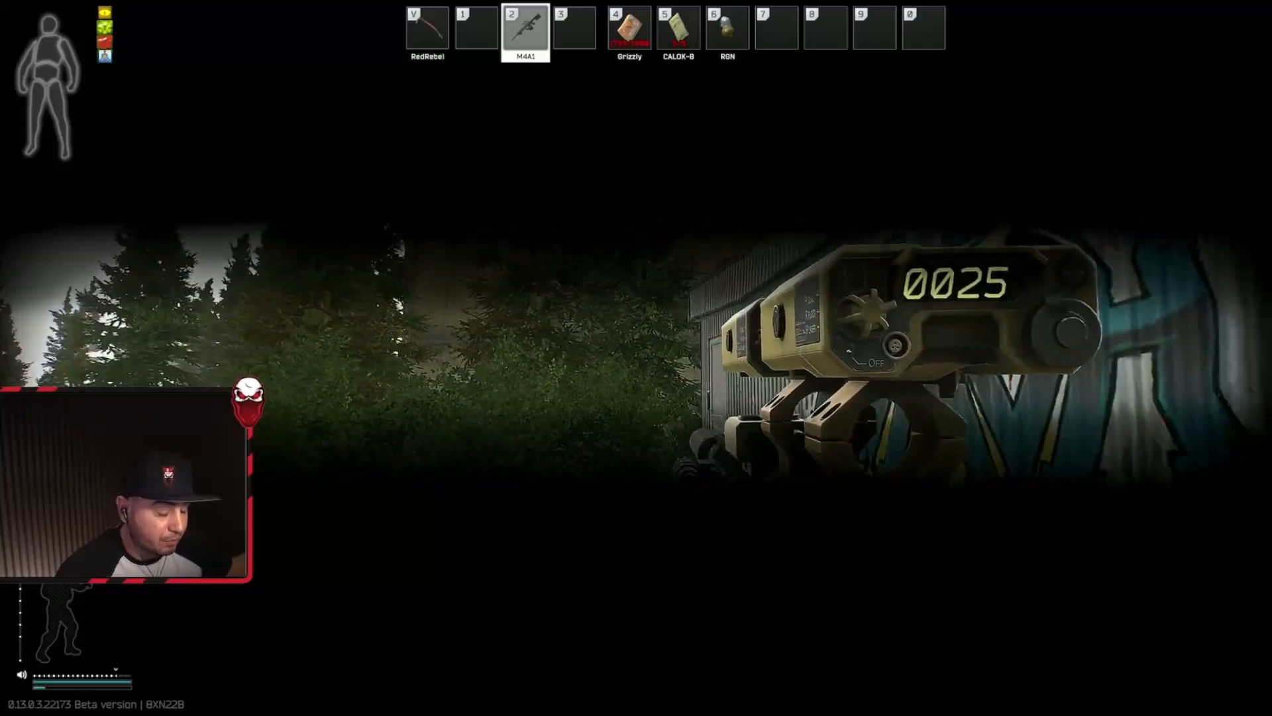
key(Tab)
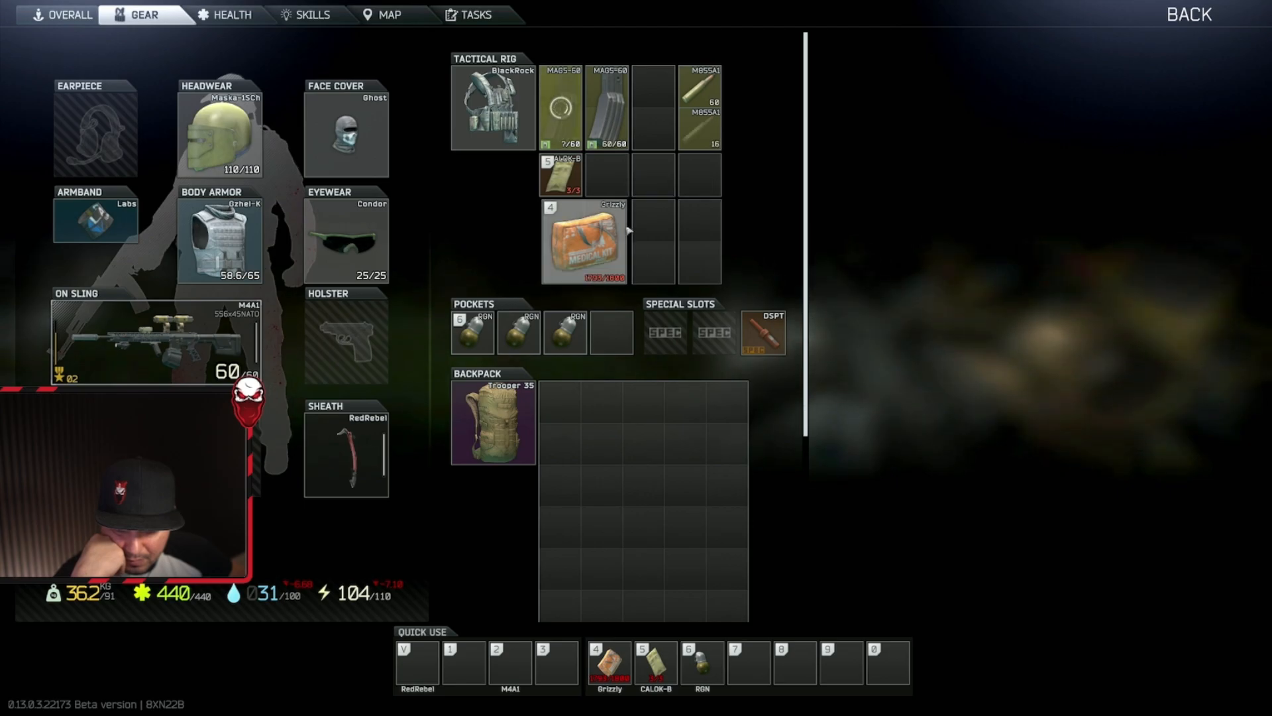
mouse_move(628, 231)
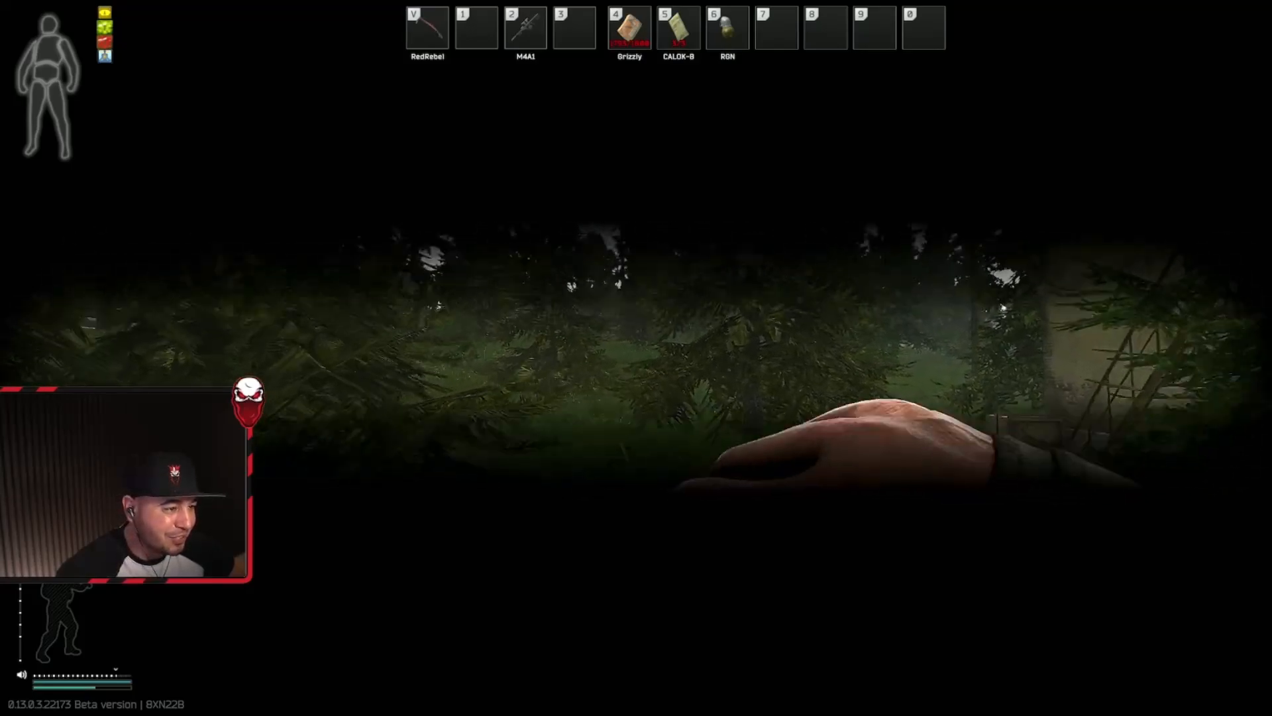
Draw the M4A1 and push through the woods to the blue shipping container.
key(2)
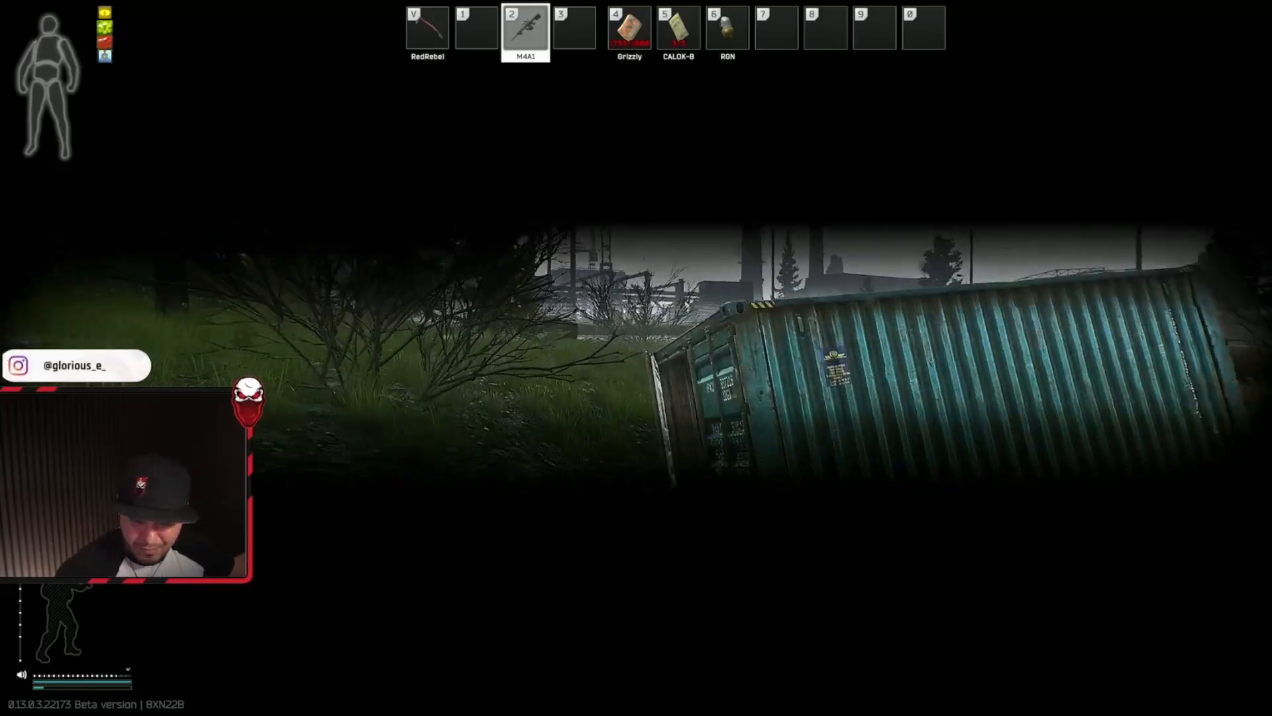
mouse_move(636, 358)
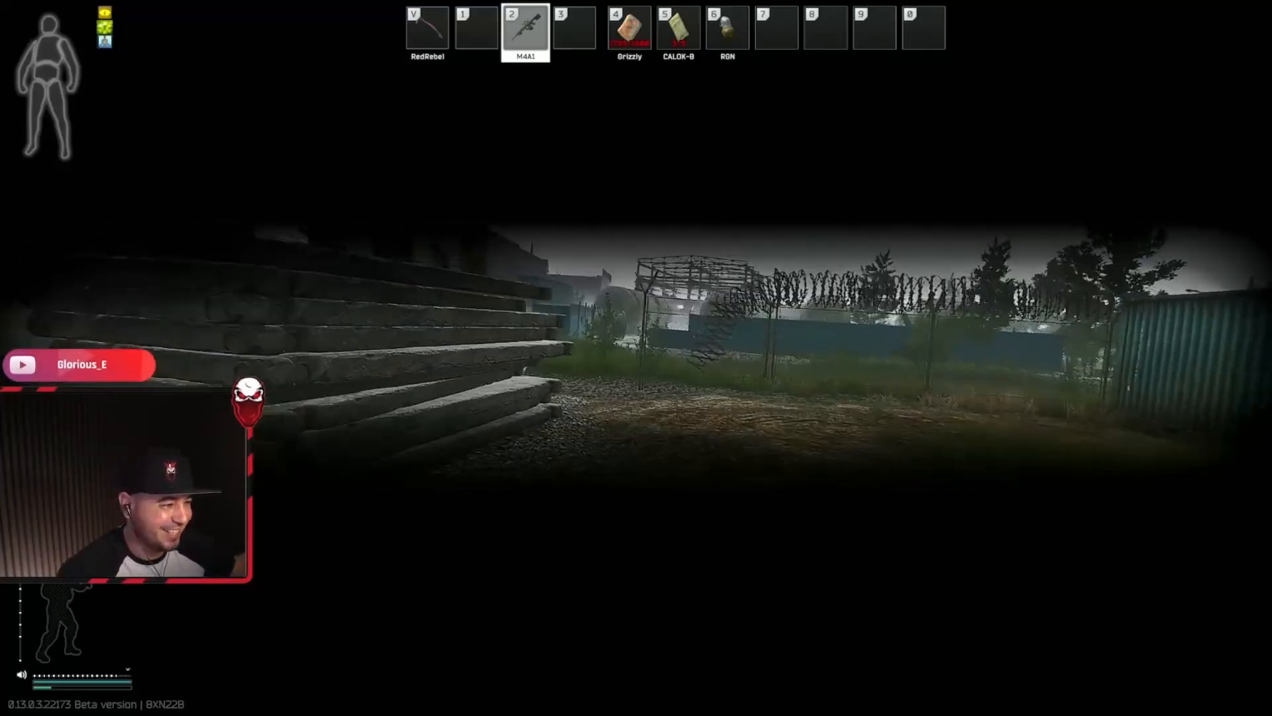
mouse_move(637, 358)
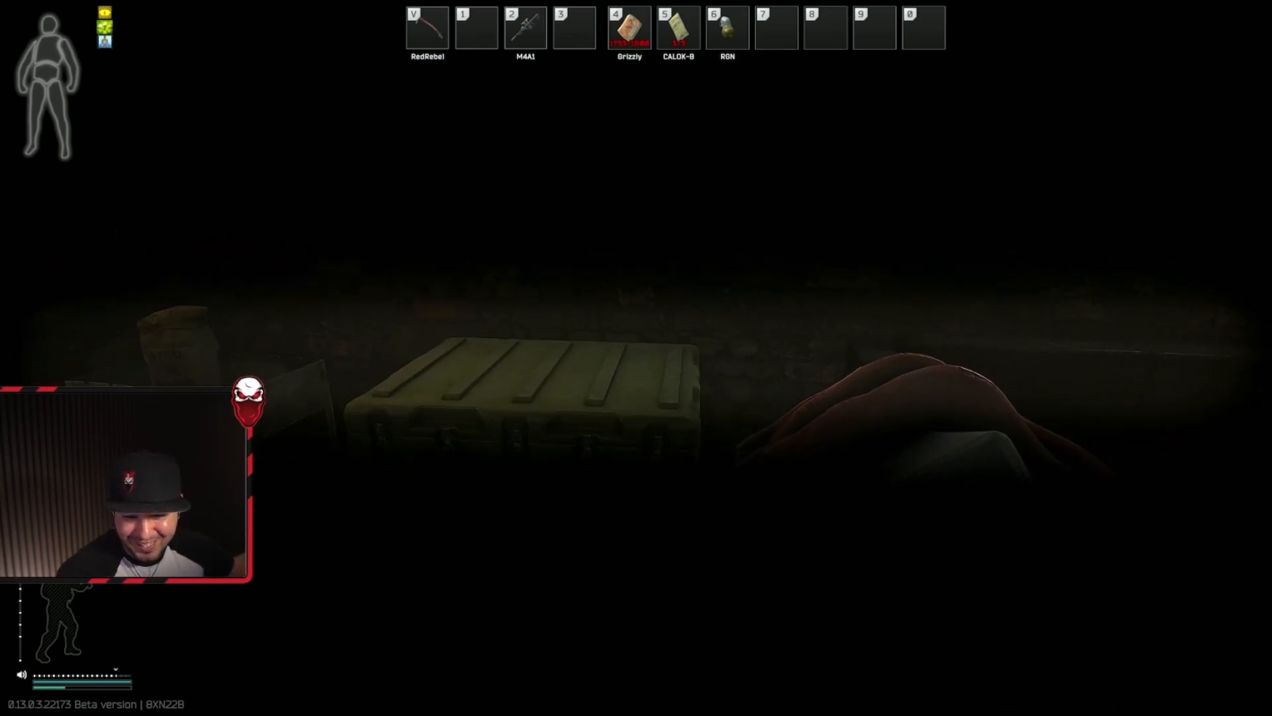
Search the green supply crate in the dark shed, keeping the M4A1 in hand.
key(2)
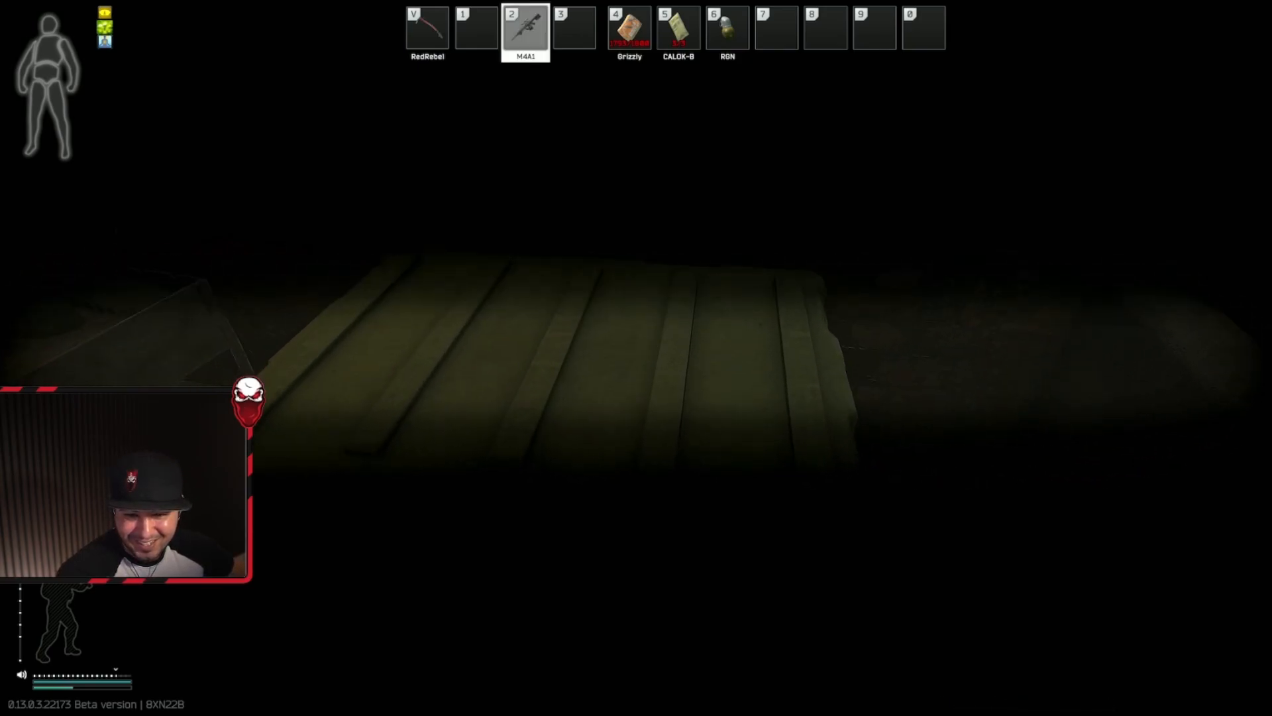
key(tab)
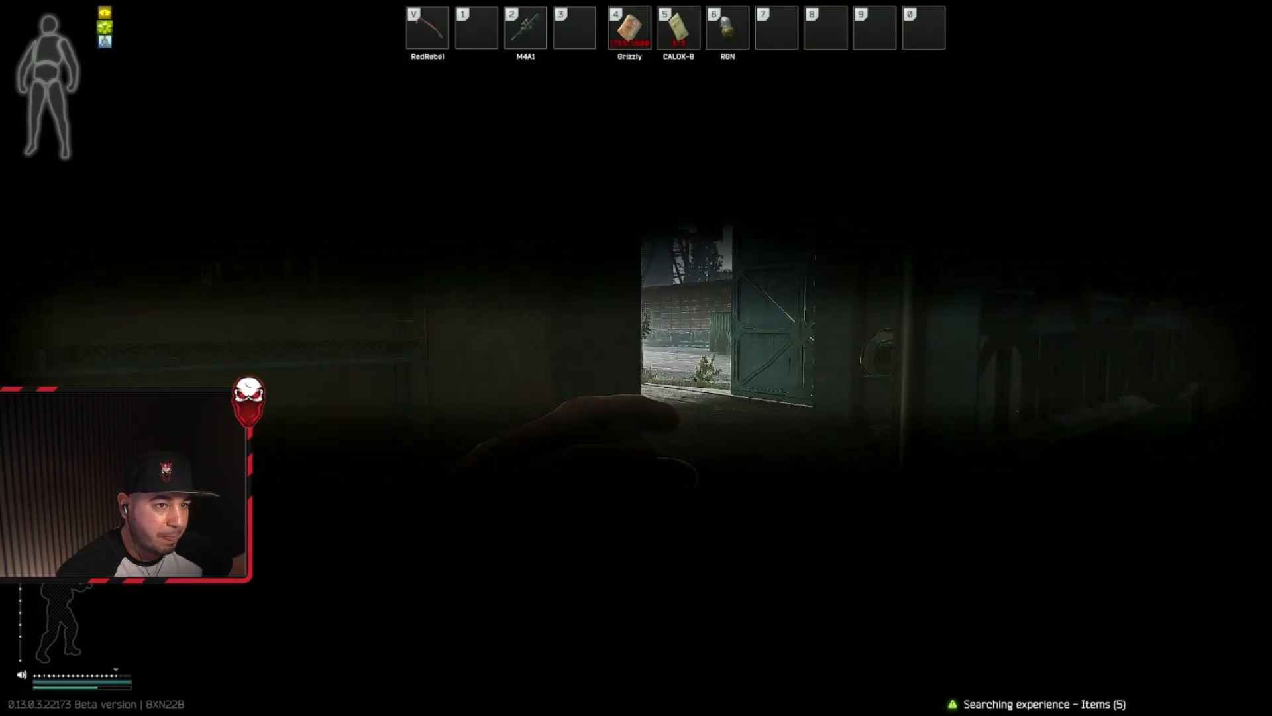
key(2)
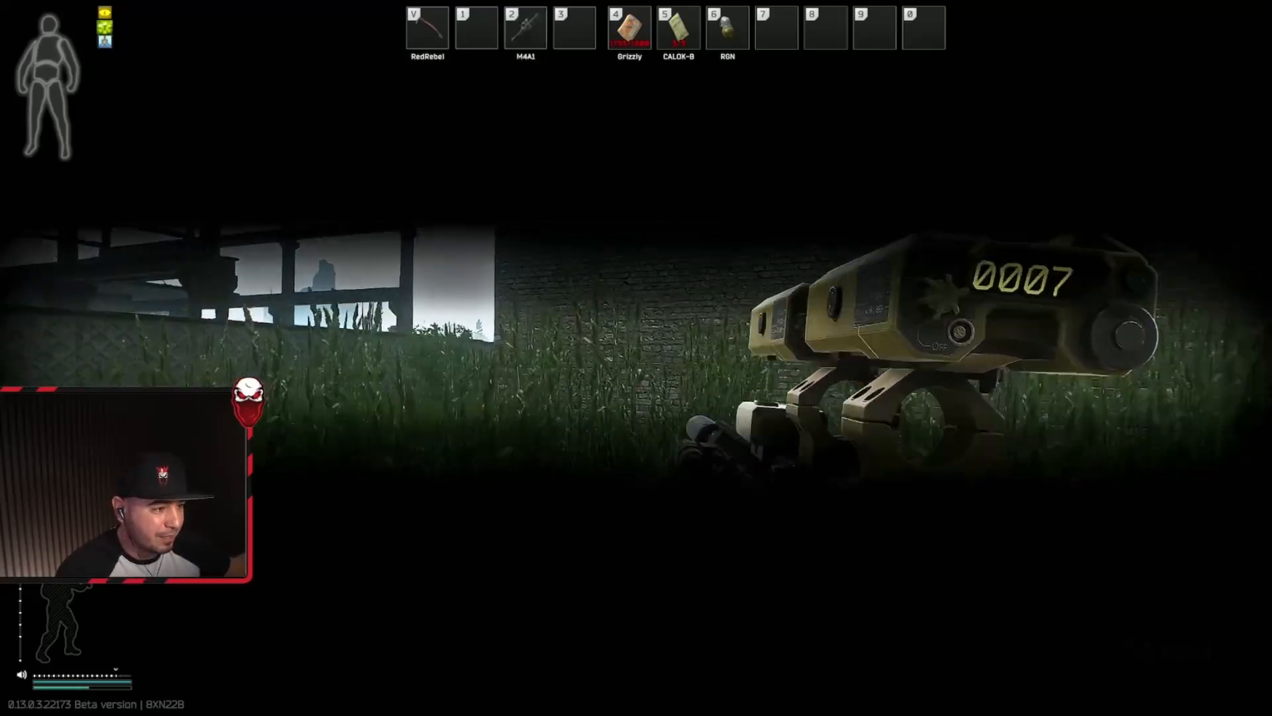
Ready an RGN grenade beside the brick wall, then return to the M4A1.
key(6)
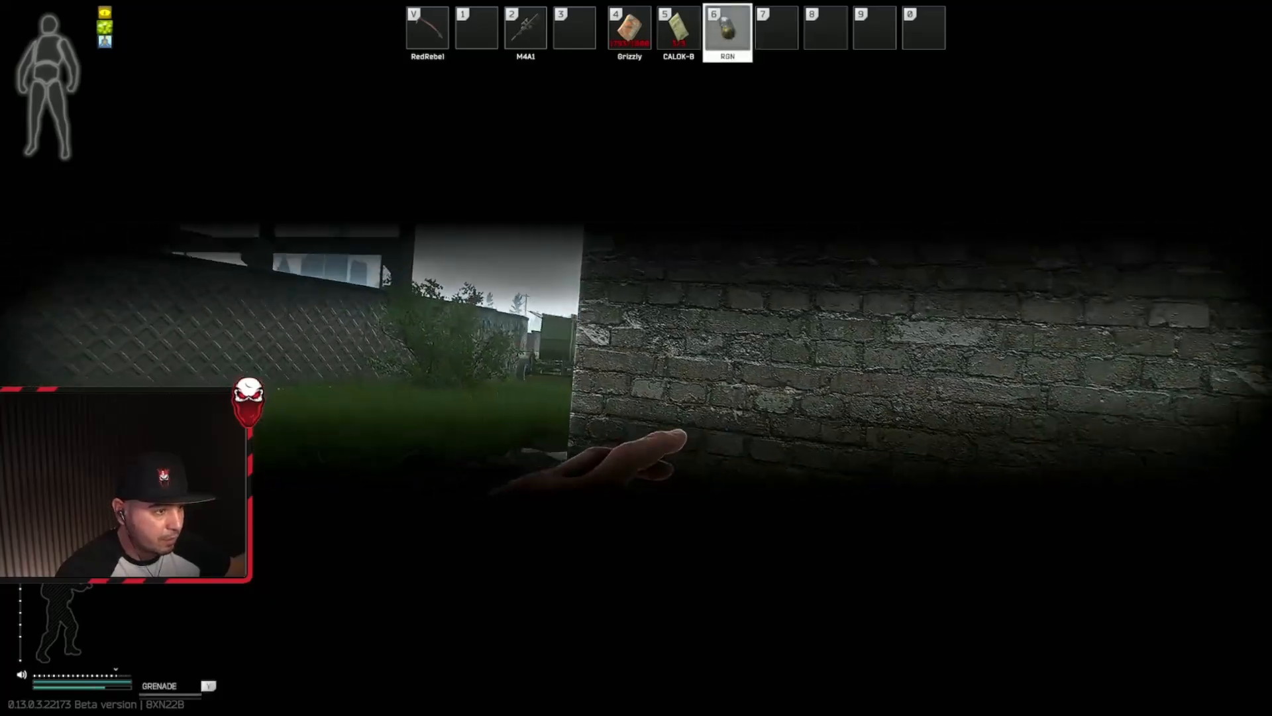
key(2)
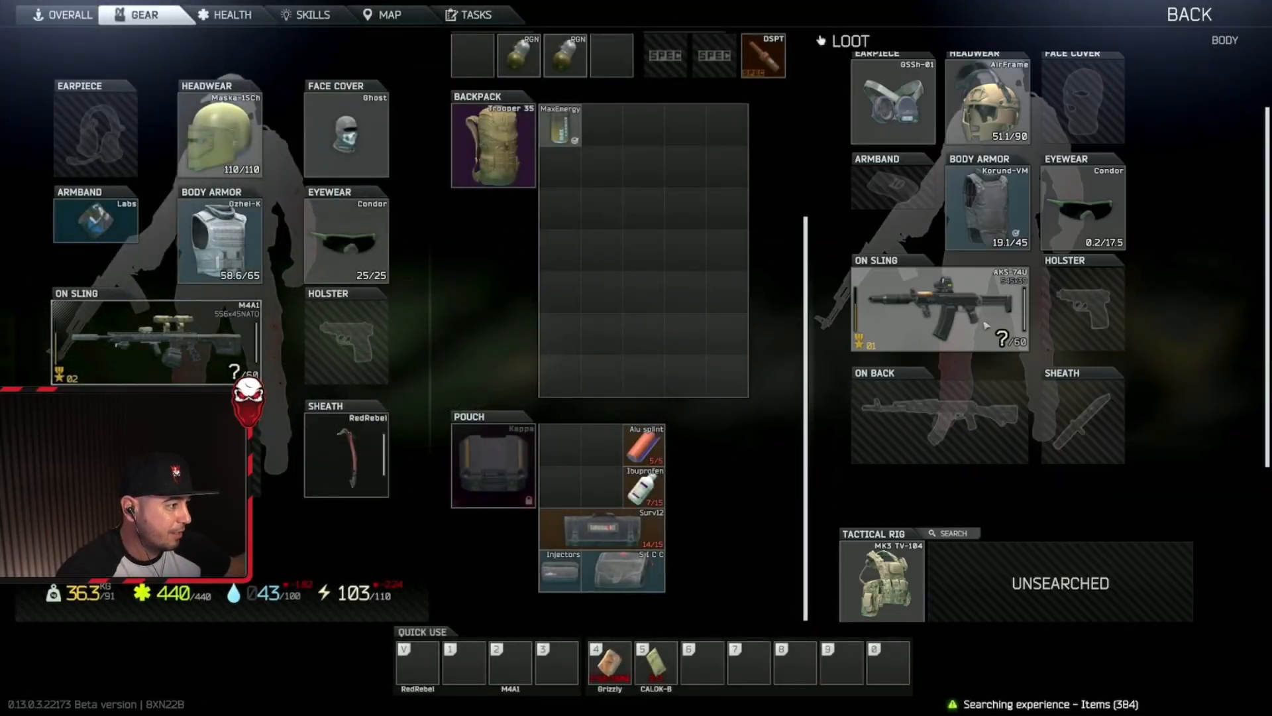
Scroll through the dead enemy's loot to look over the armor, AKS-74U and rig.
scroll(down, 3)
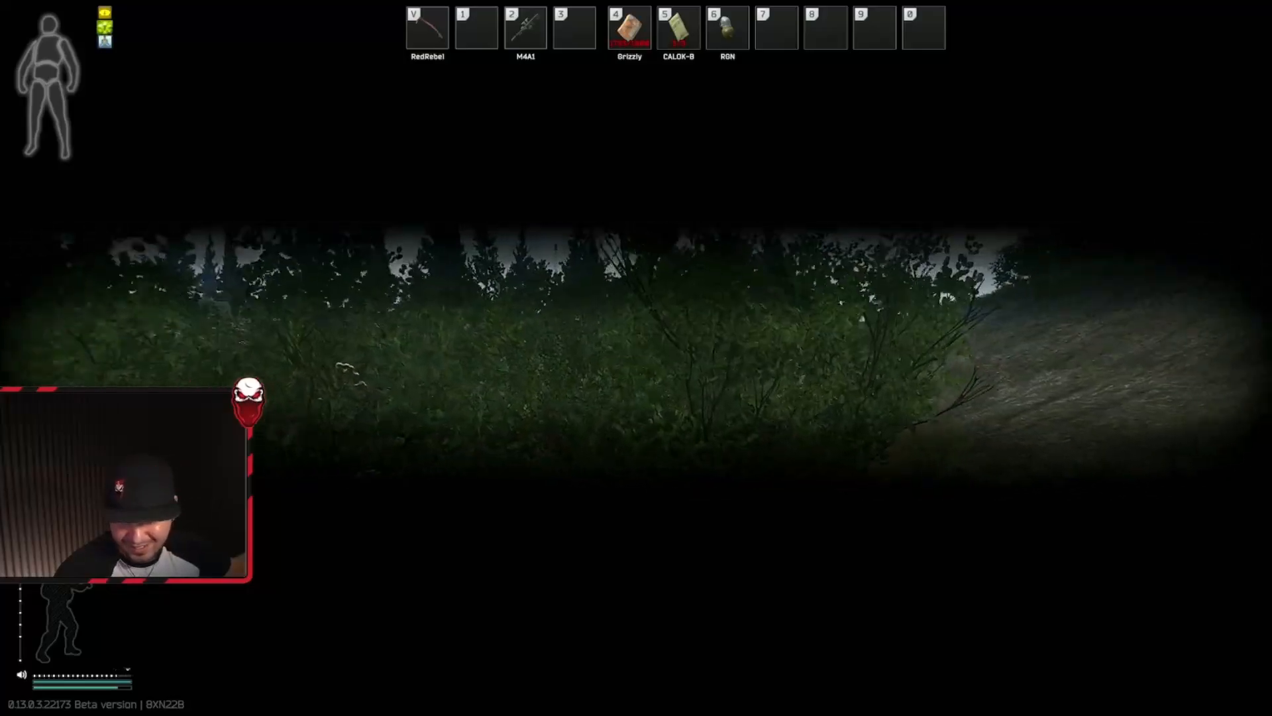
Draw the M4A1 from quick slot 2 and bring up the extraction point list.
key(2)
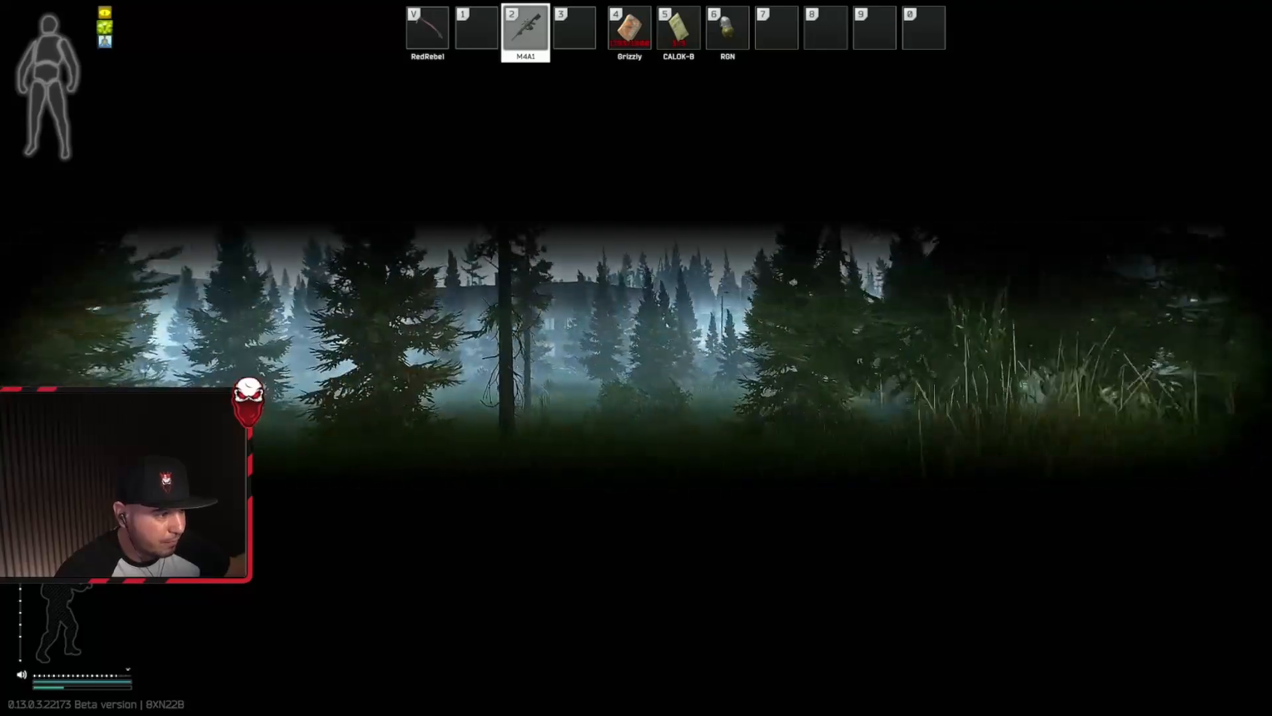
key(tab)
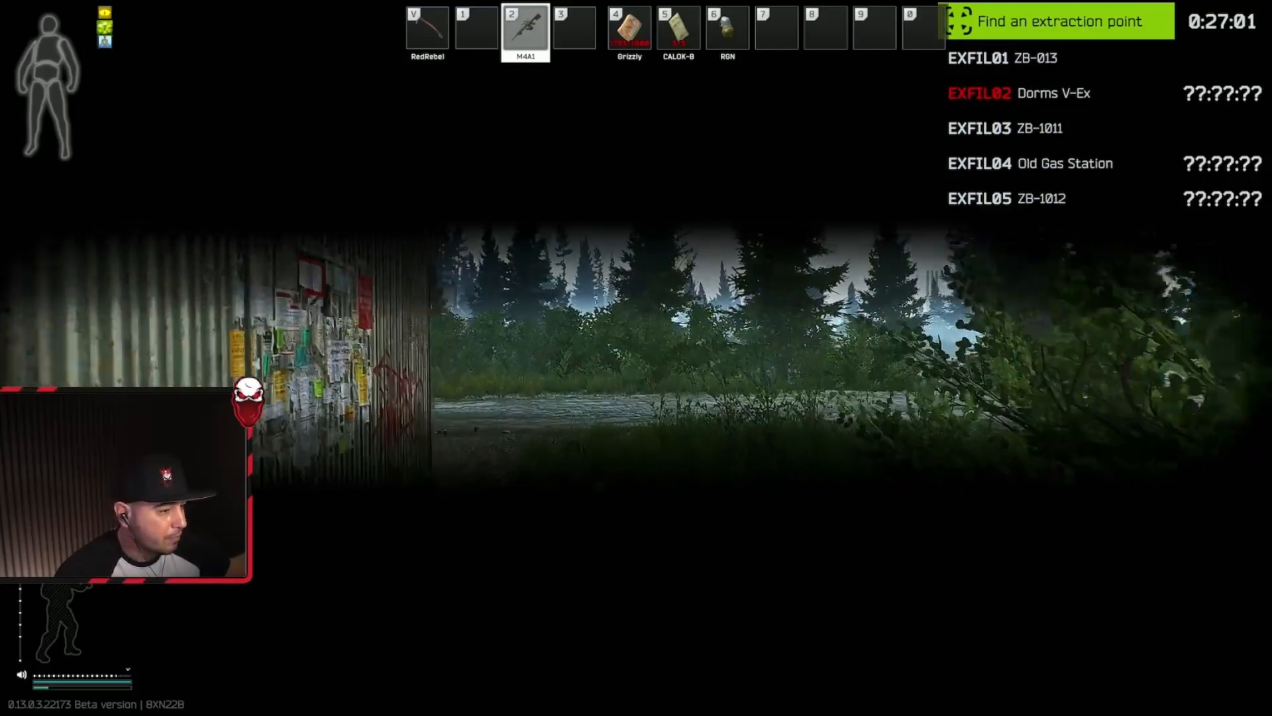
mouse_move(636, 349)
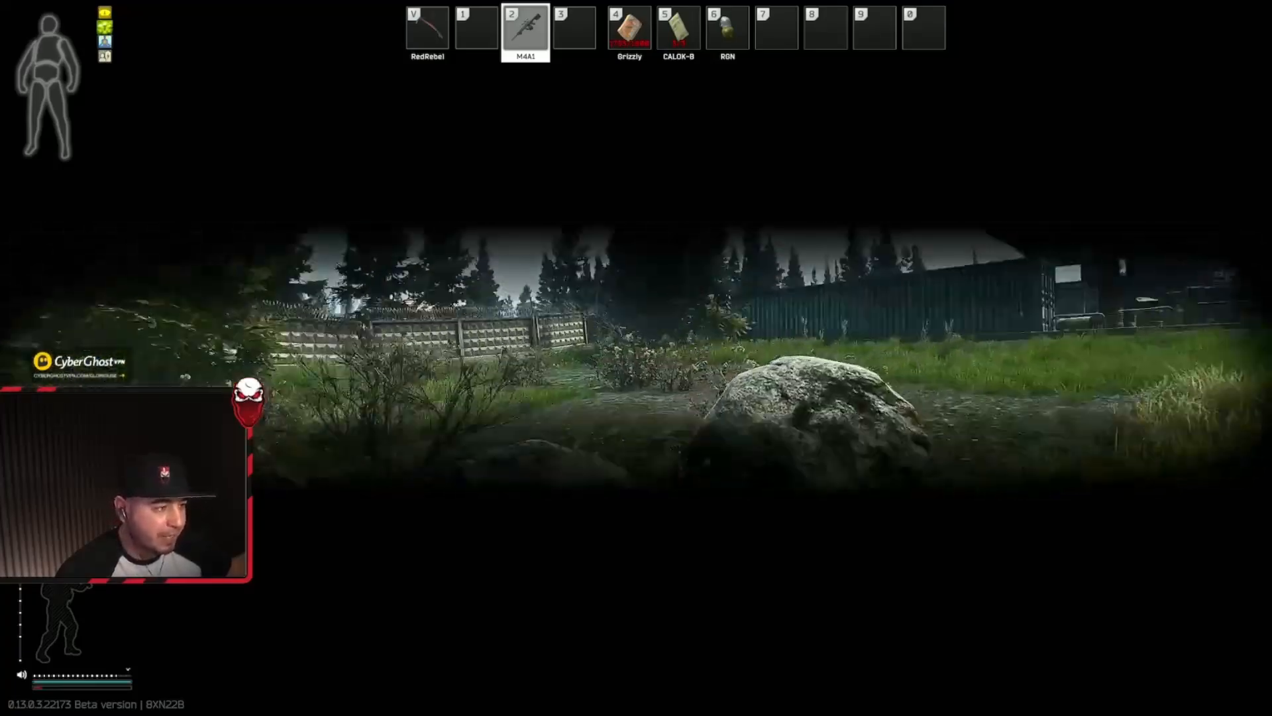
mouse_move(636, 341)
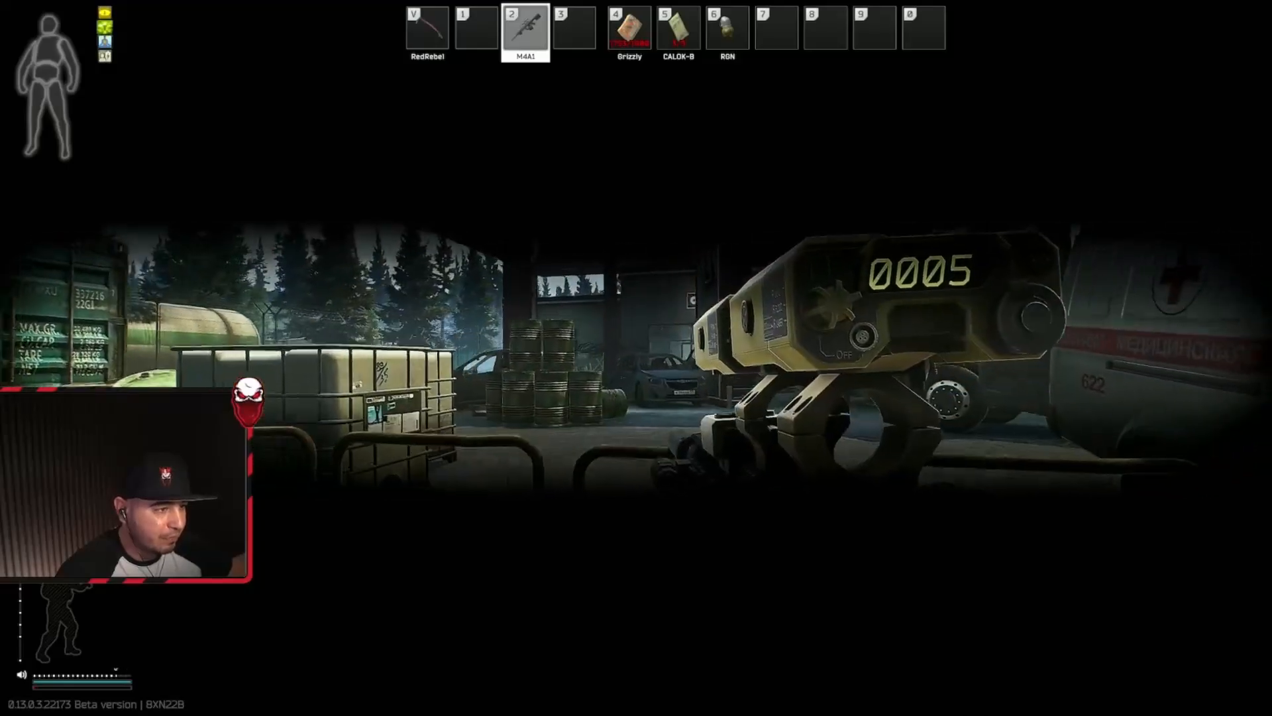
Check gear in the inventory on reaching the fenced yard with the ambulance.
key(tab)
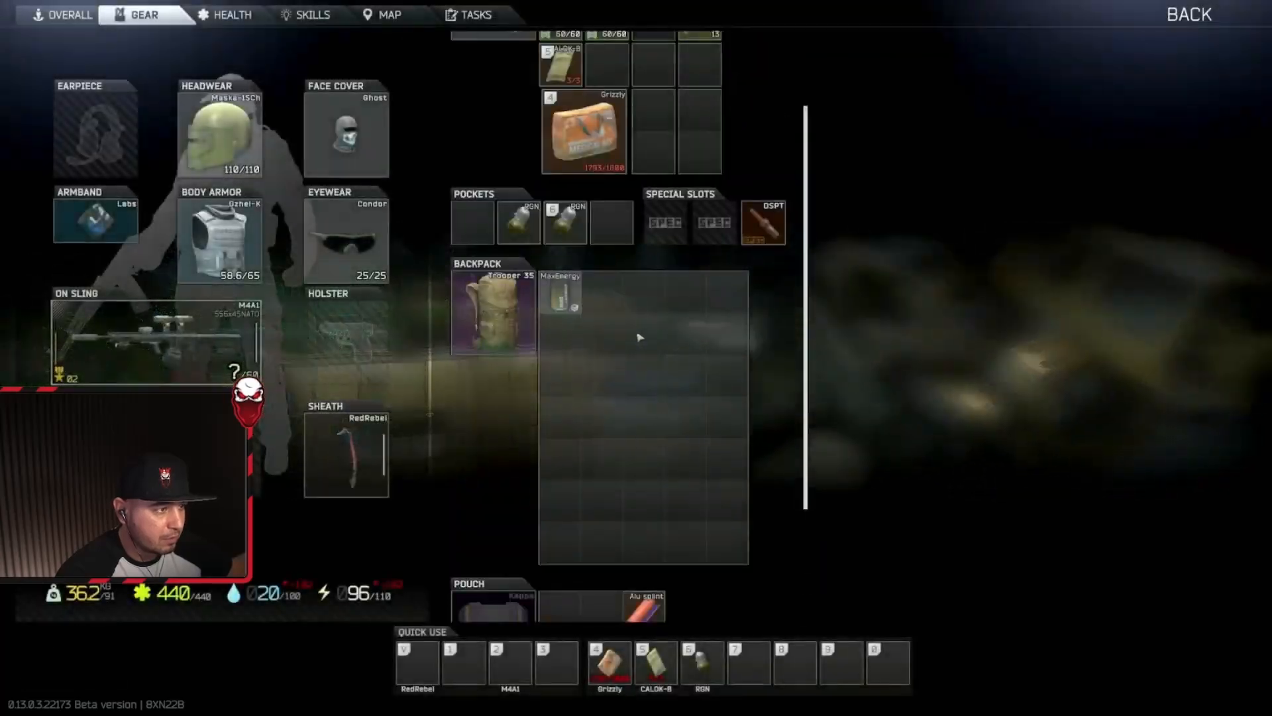
scroll(up, 3)
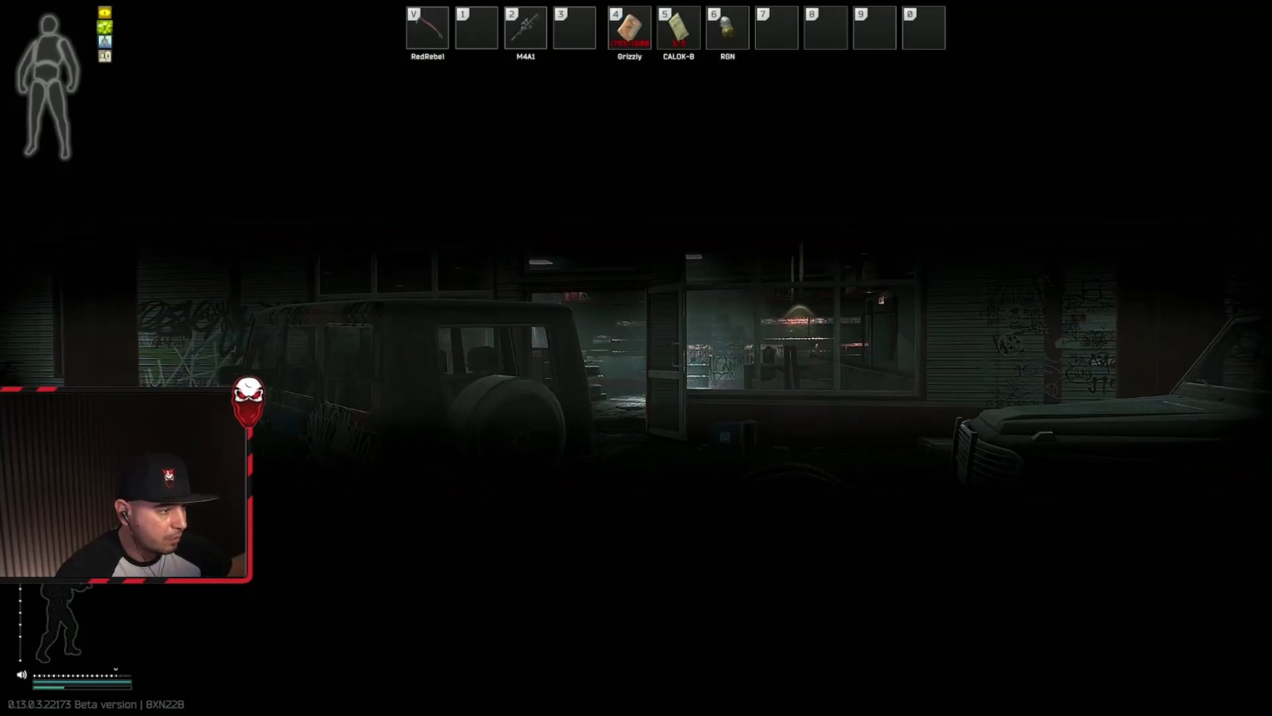
key(2)
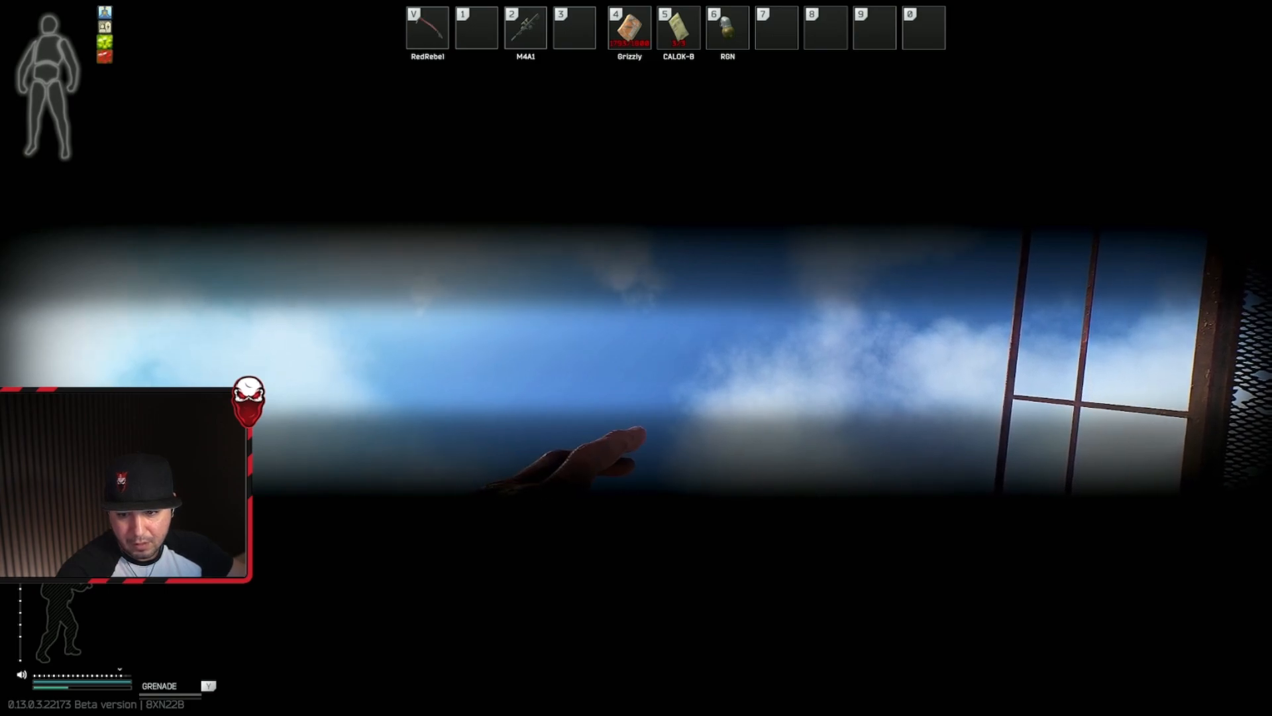
Switch back to the M4A1 rifle outside the dark brick building.
key(2)
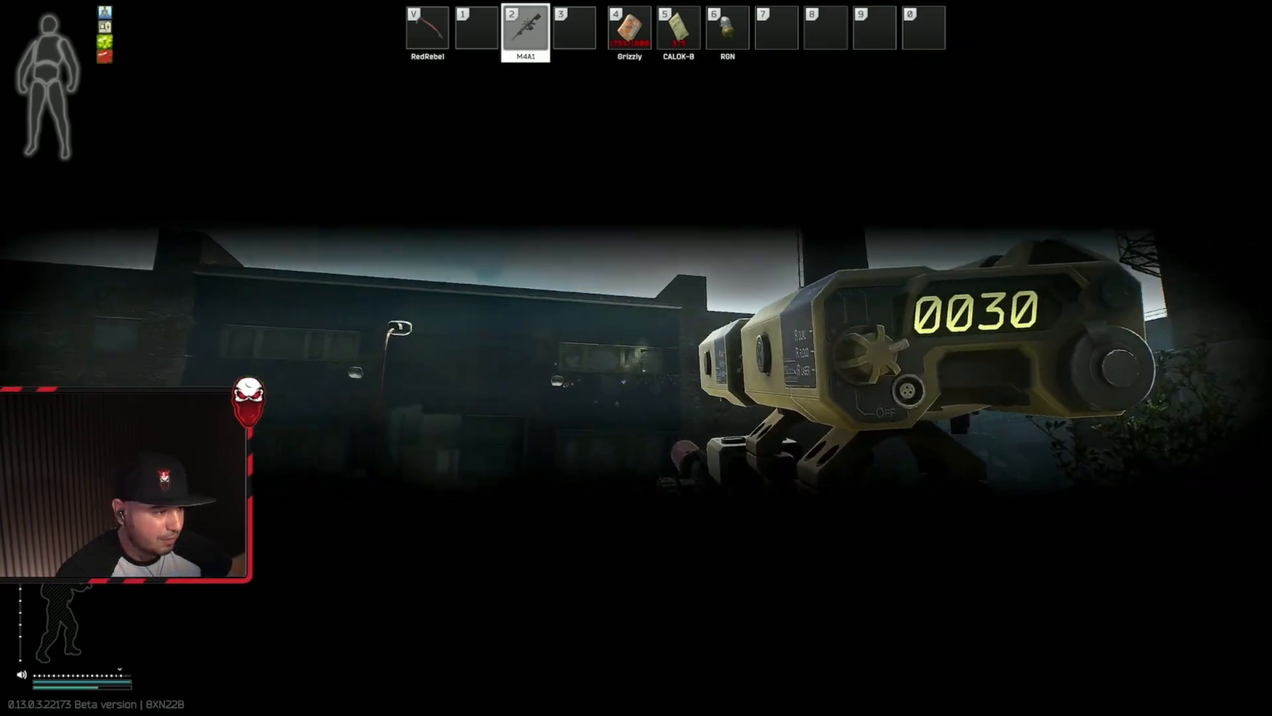
Fight with the M4A1, ready the RGN grenade, then return to the rifle.
key(r)
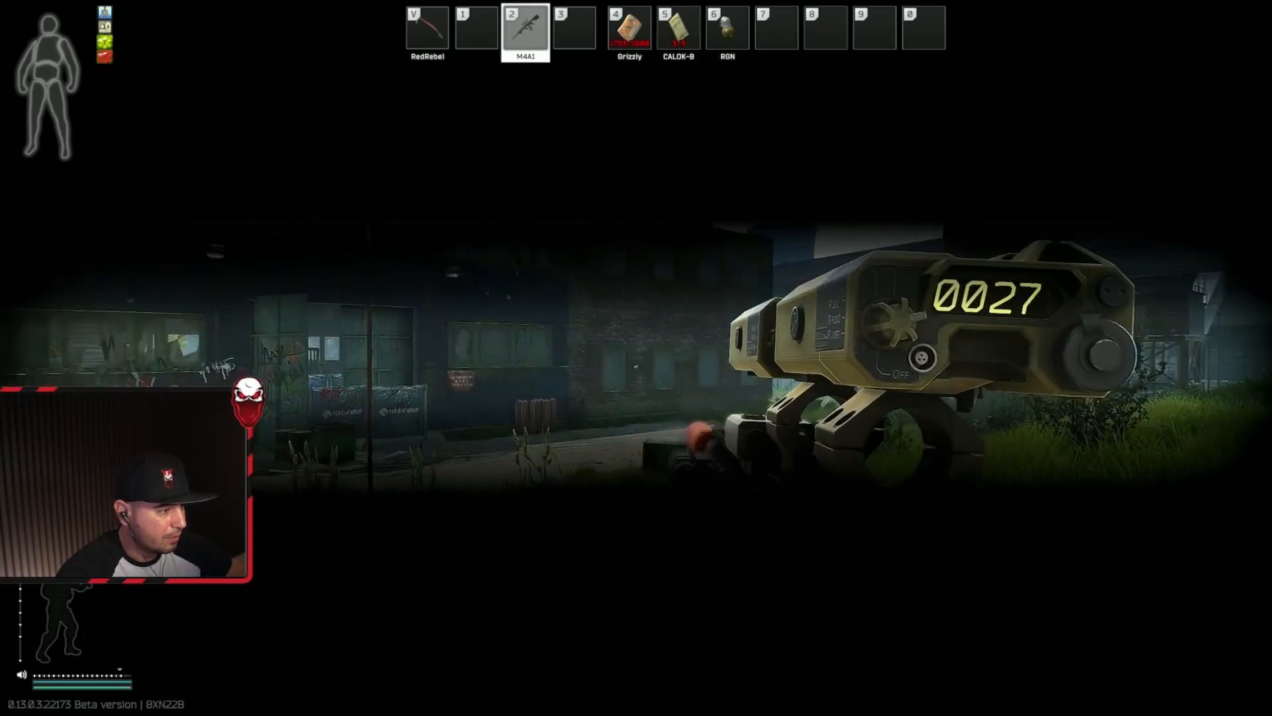
key(r)
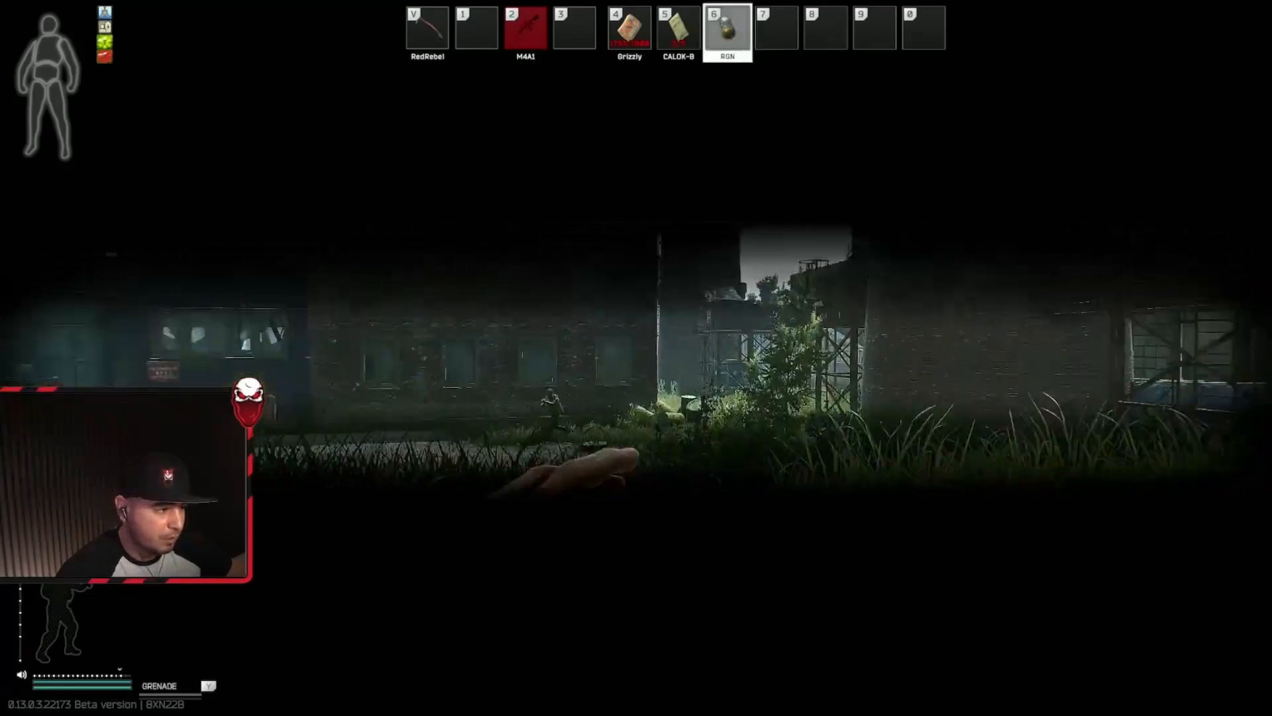
key(2)
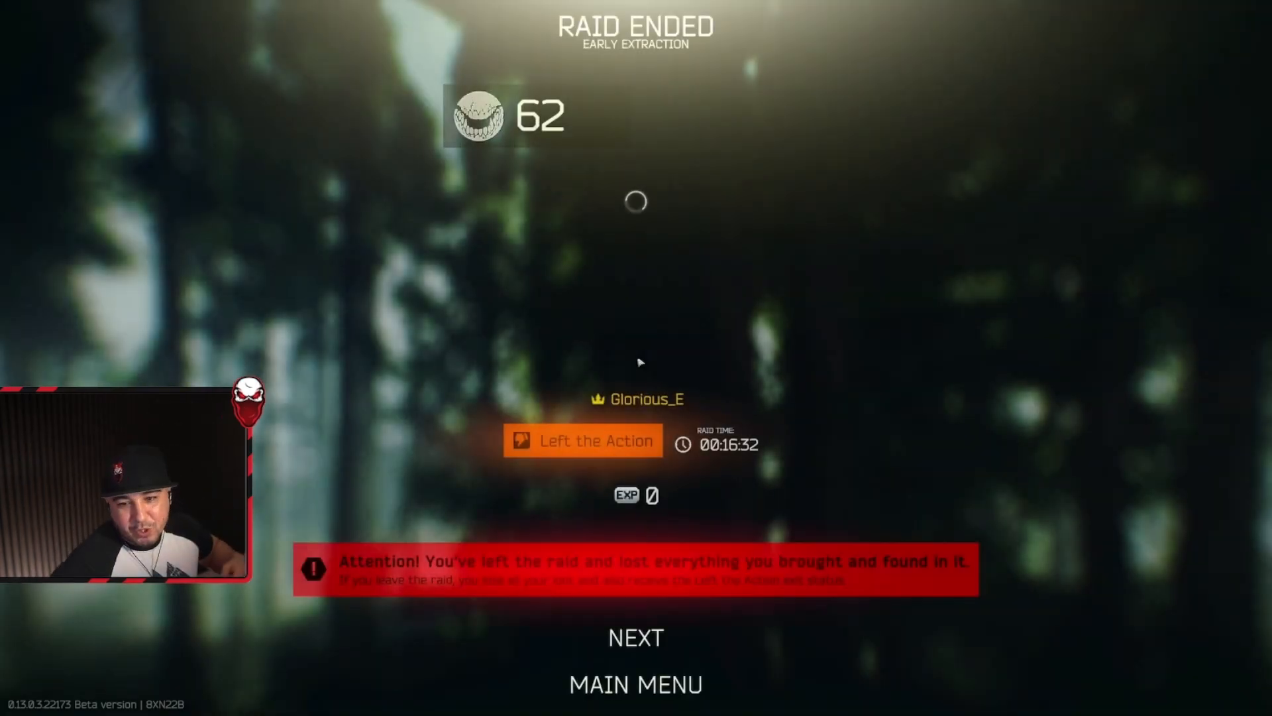
Continue with NEXT past the seven-kill list and the experience summary.
click(634, 637)
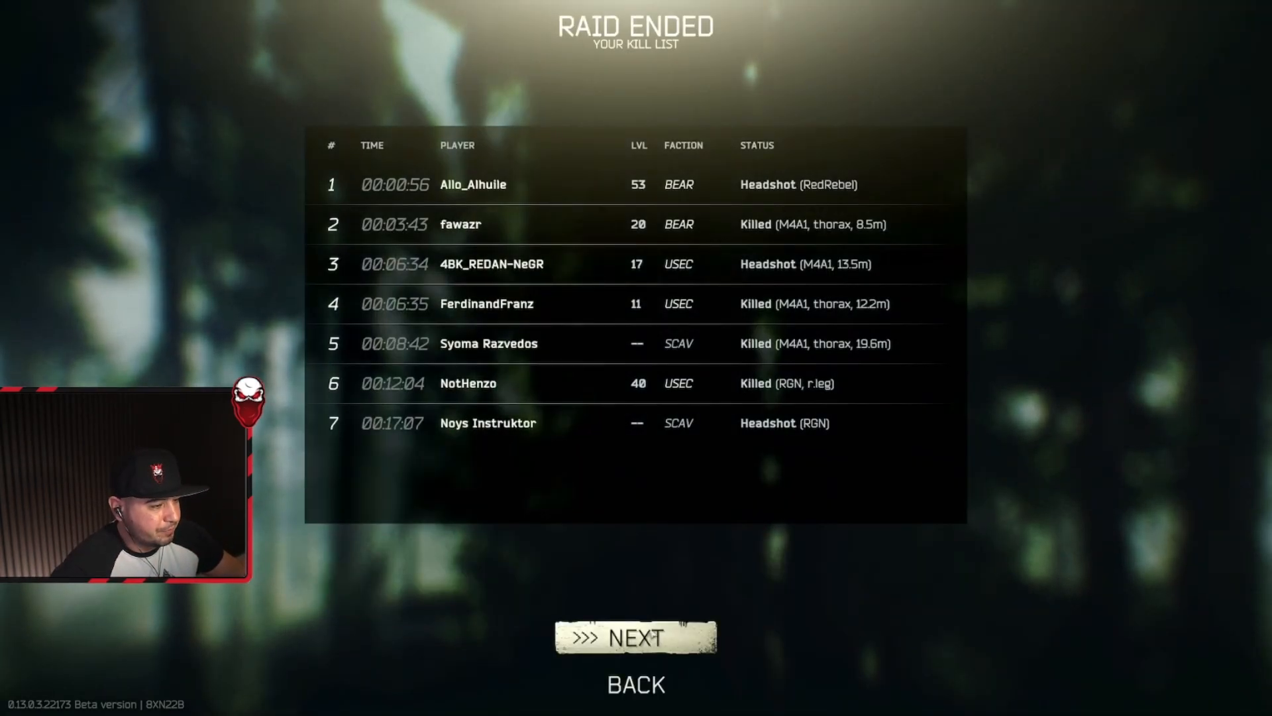
click(635, 638)
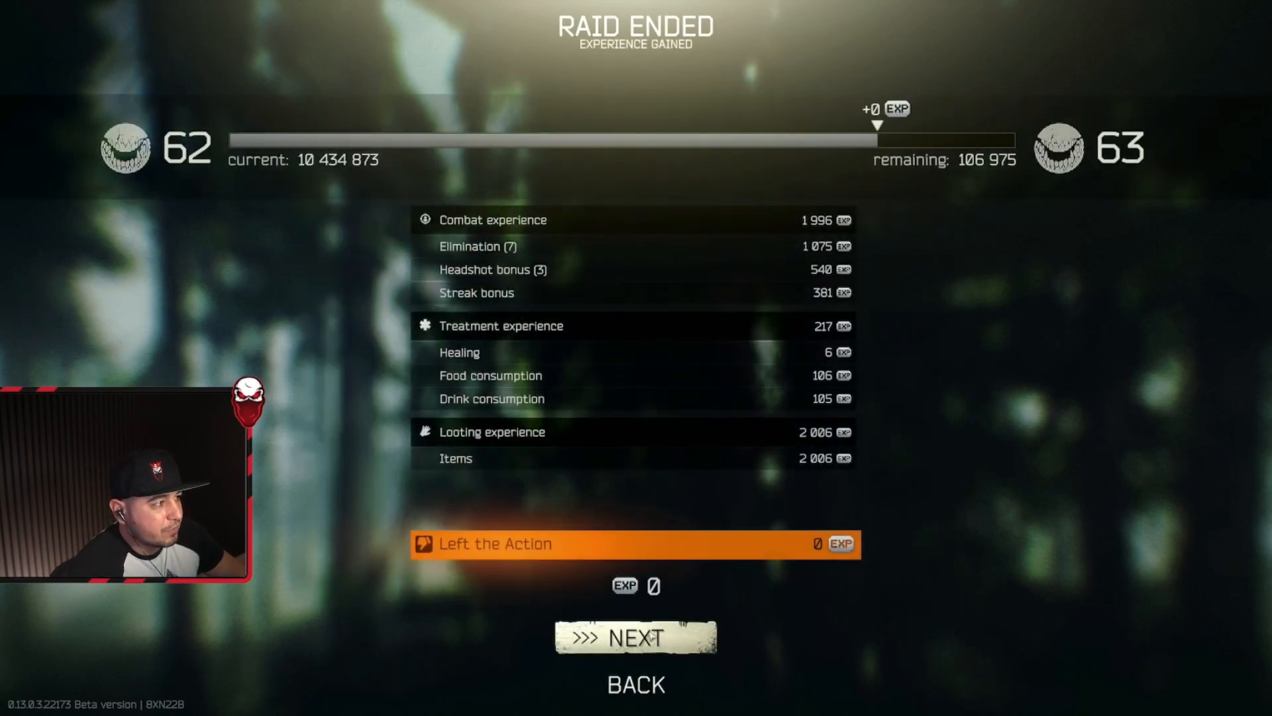
click(634, 637)
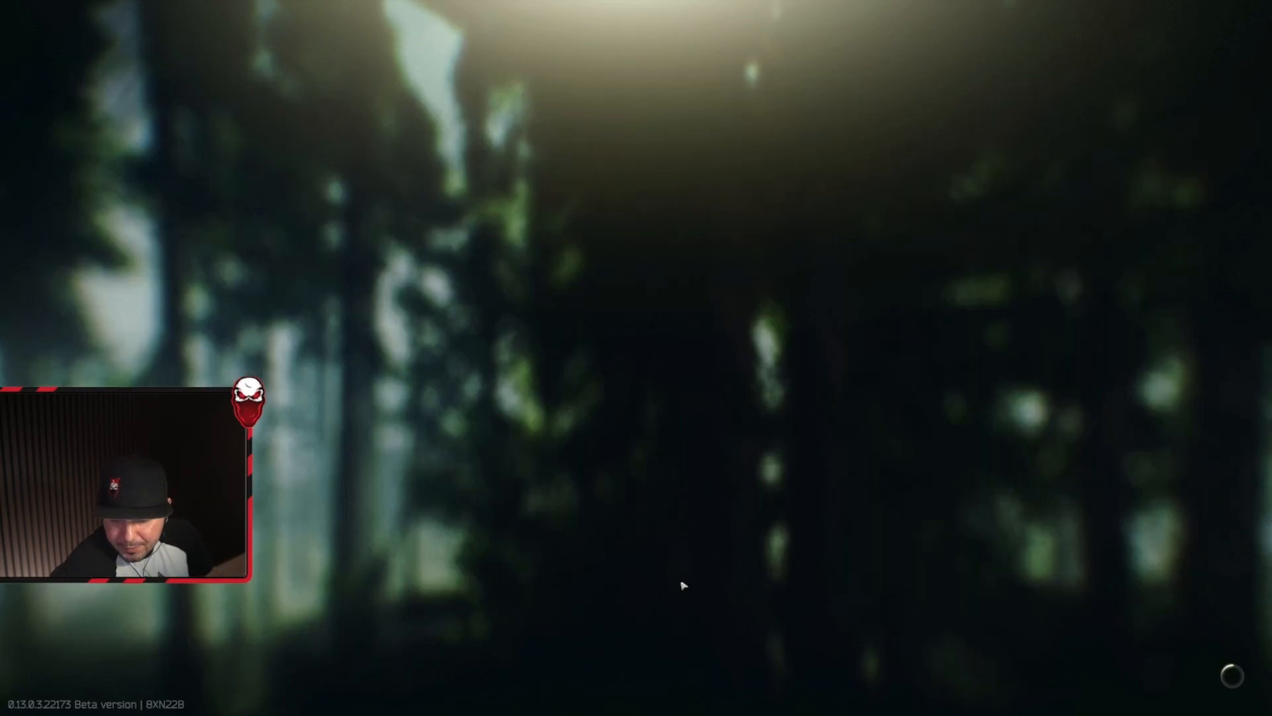